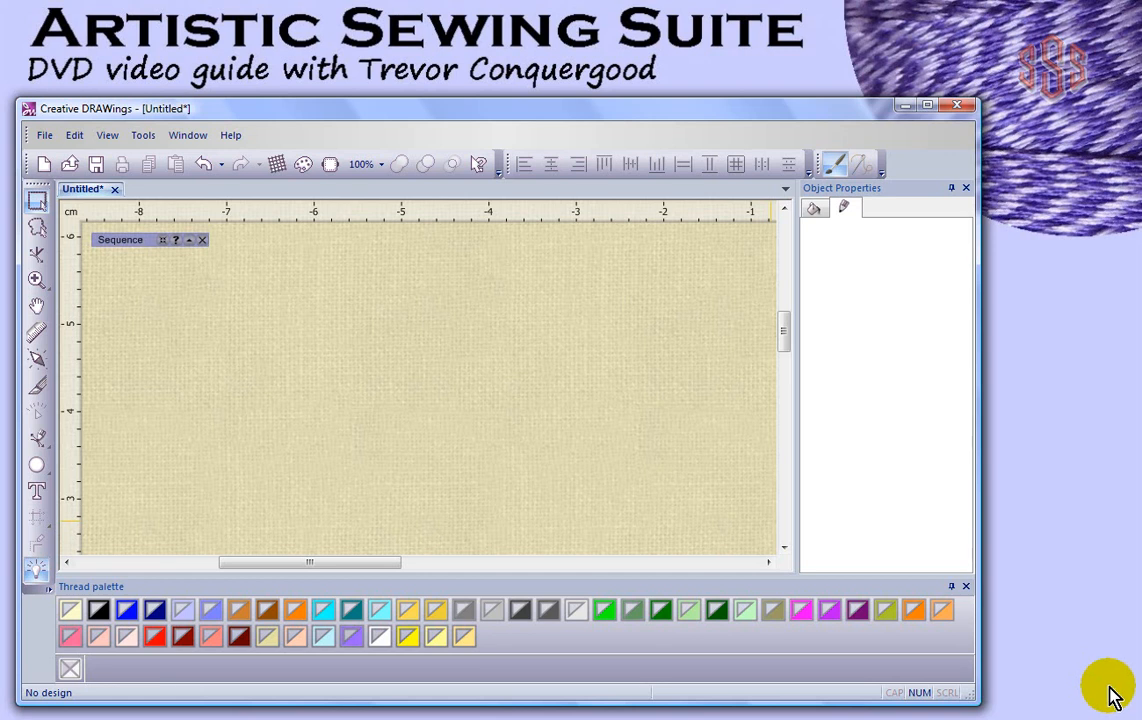
mouse_move(600, 125)
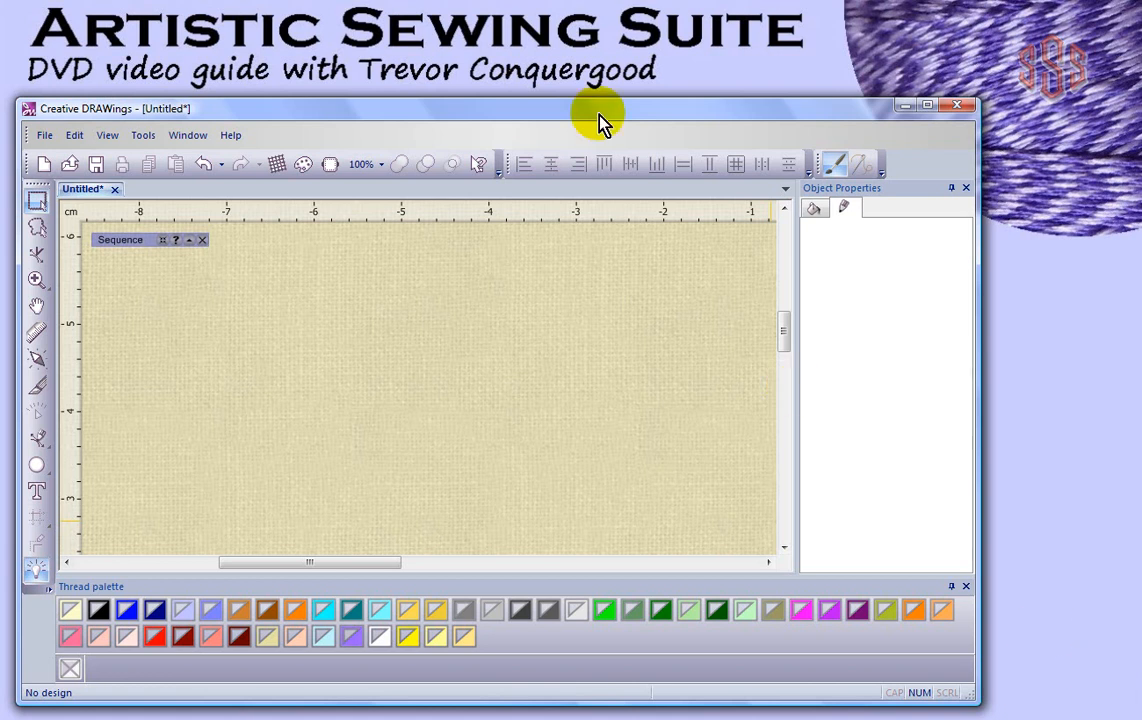
Open the fabric selection dialog and collapse the Embroidery Normal category.
left_click(923, 105)
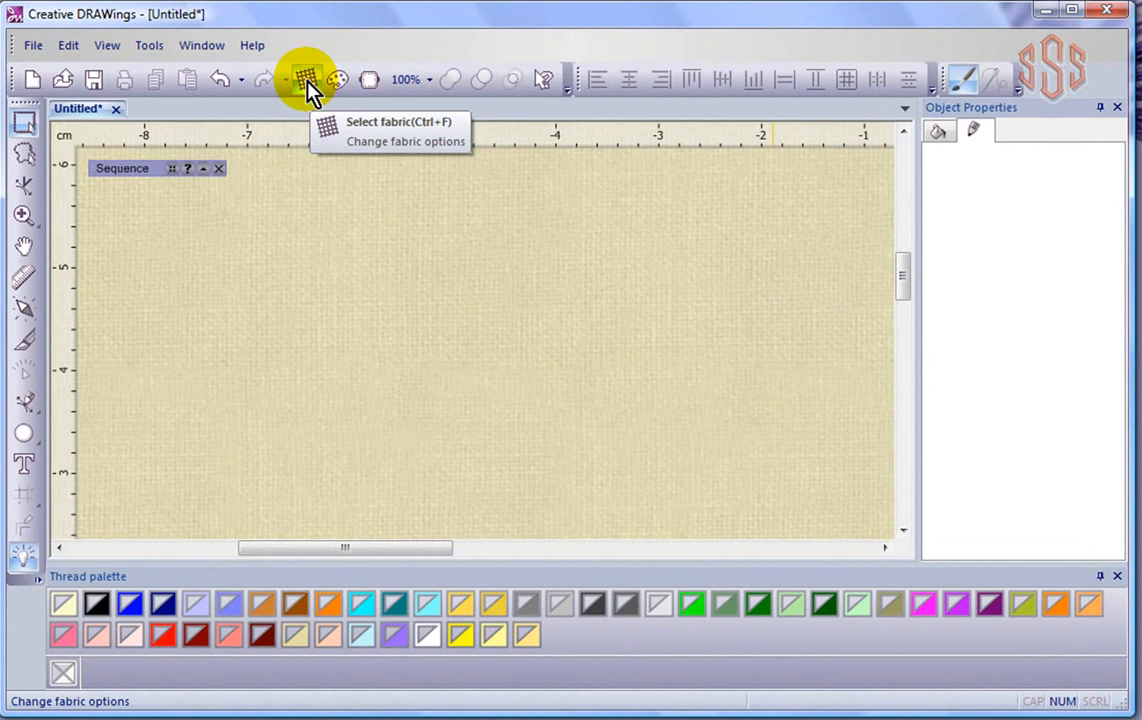
left_click(305, 78)
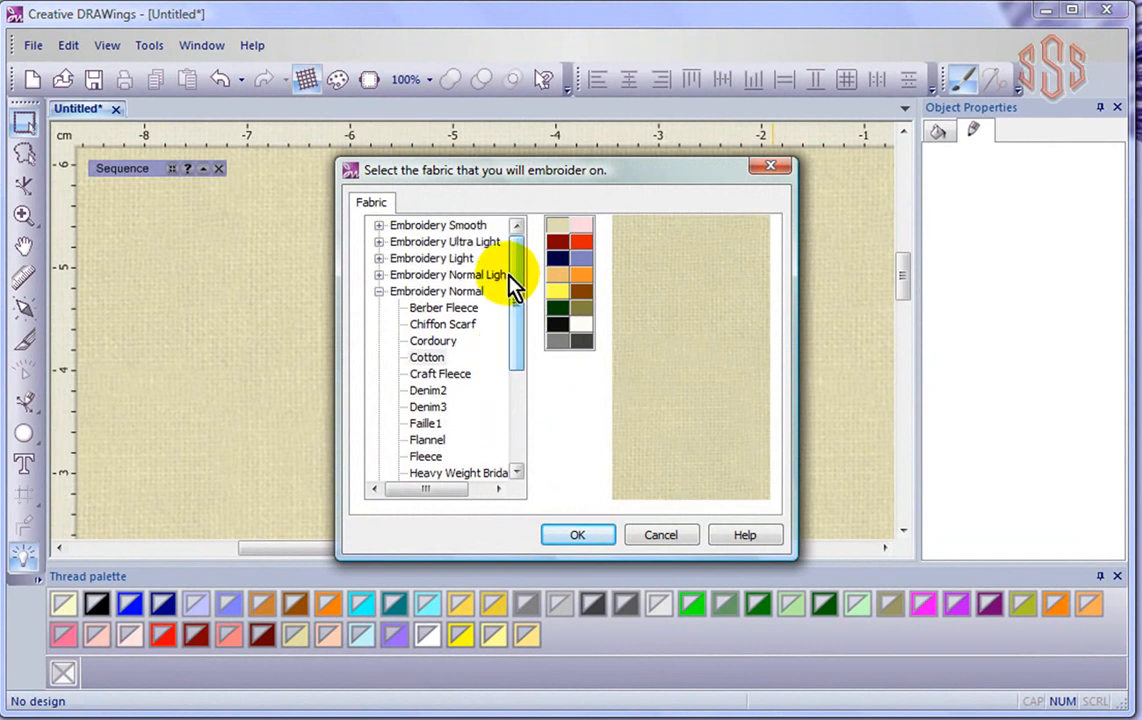
mouse_move(382, 300)
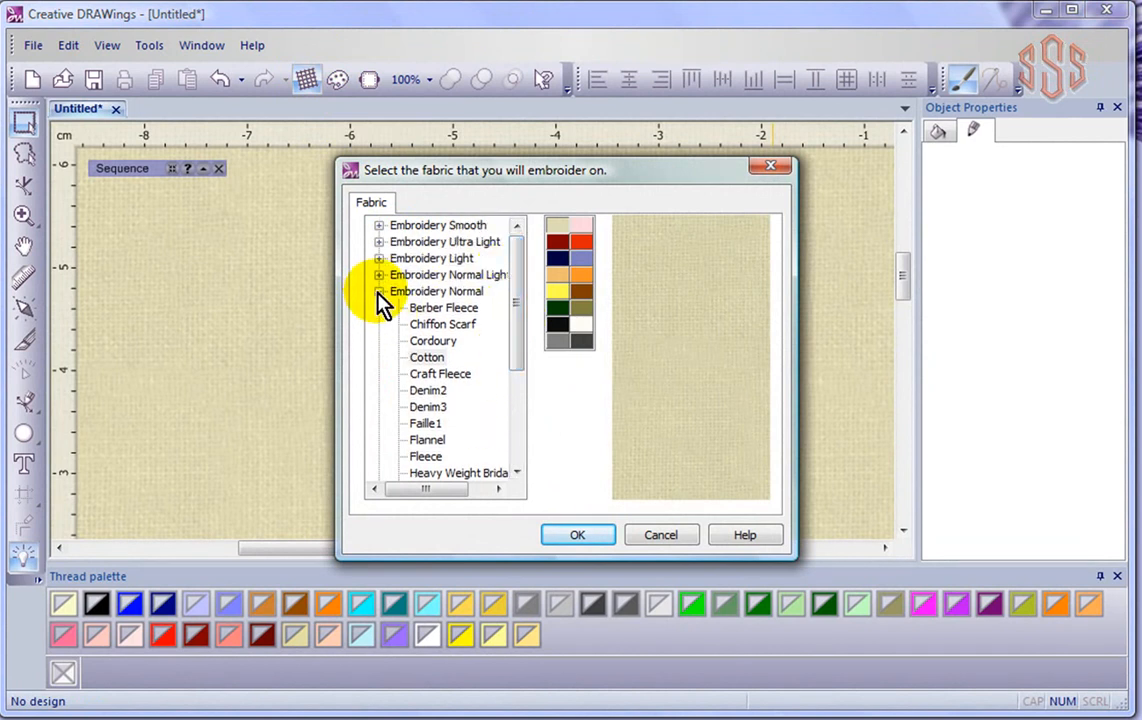
left_click(380, 291)
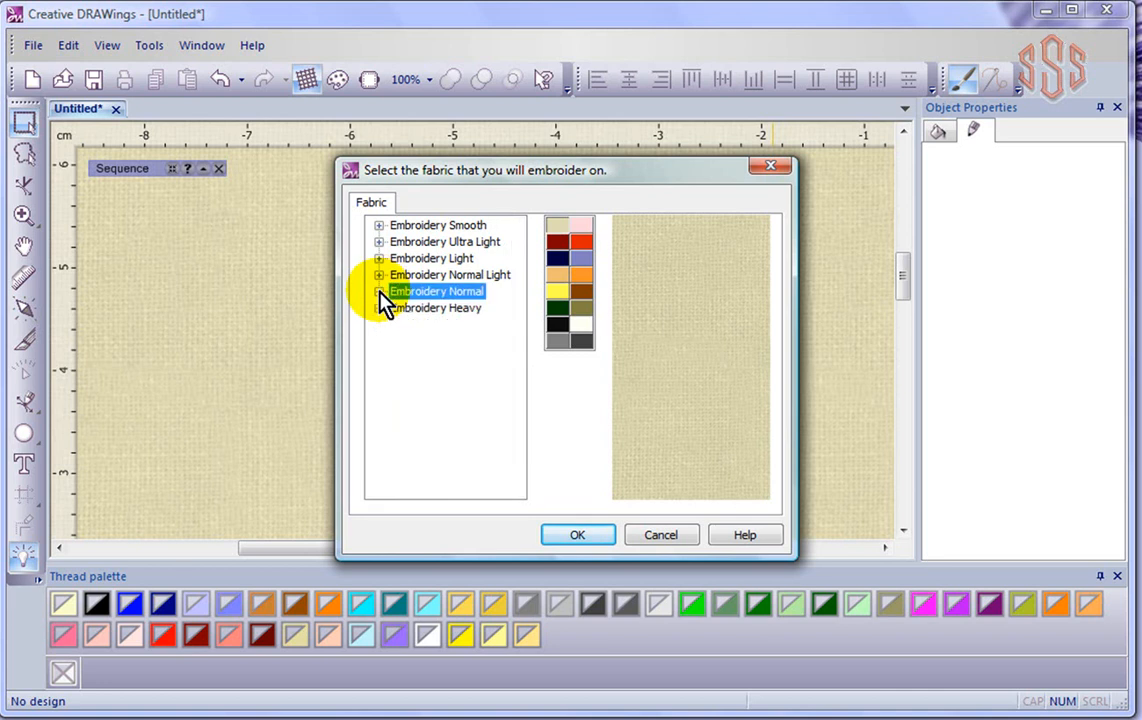
mouse_move(467, 234)
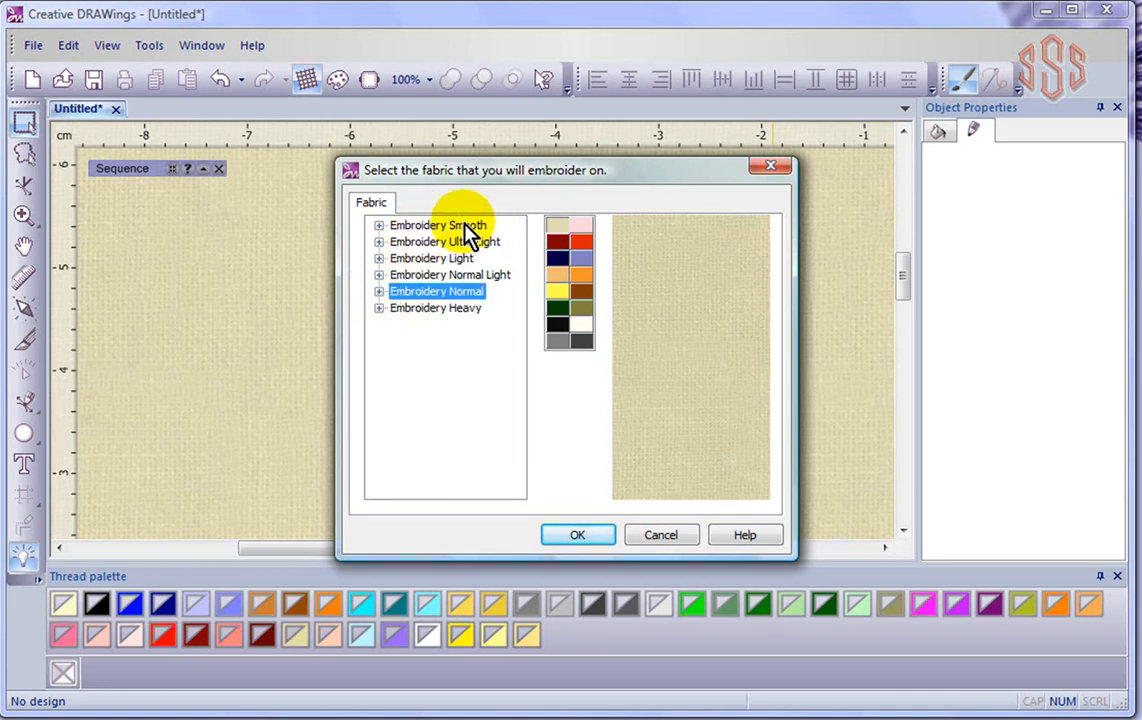
mouse_move(480, 252)
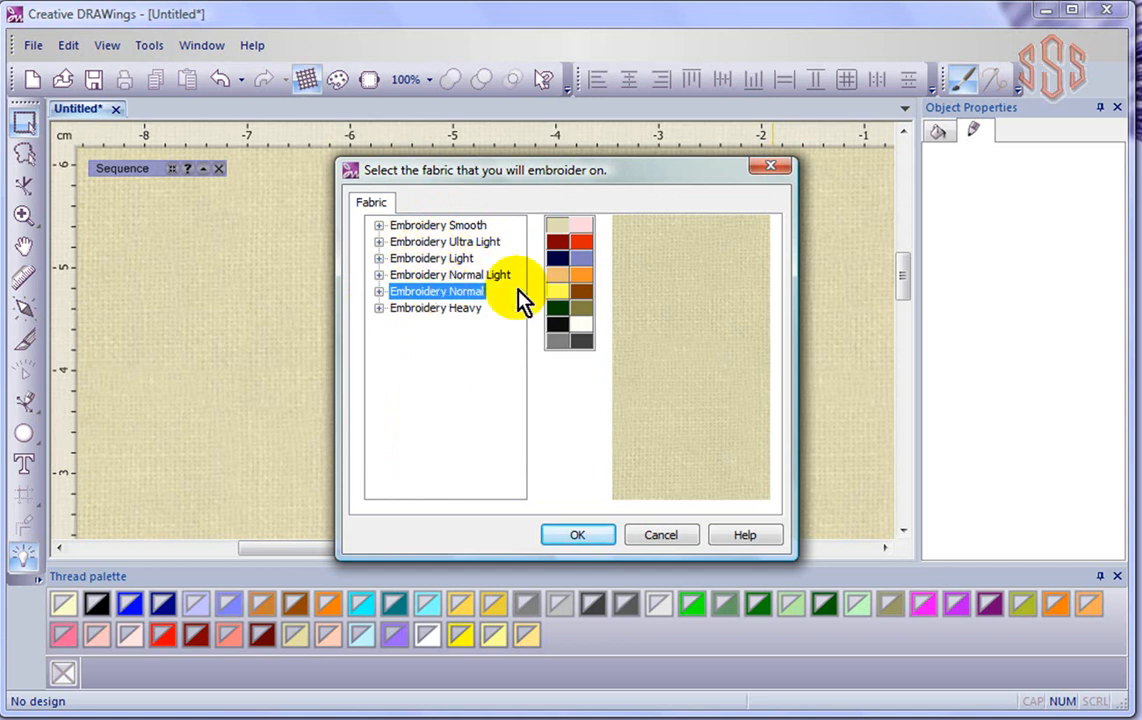
mouse_move(460, 325)
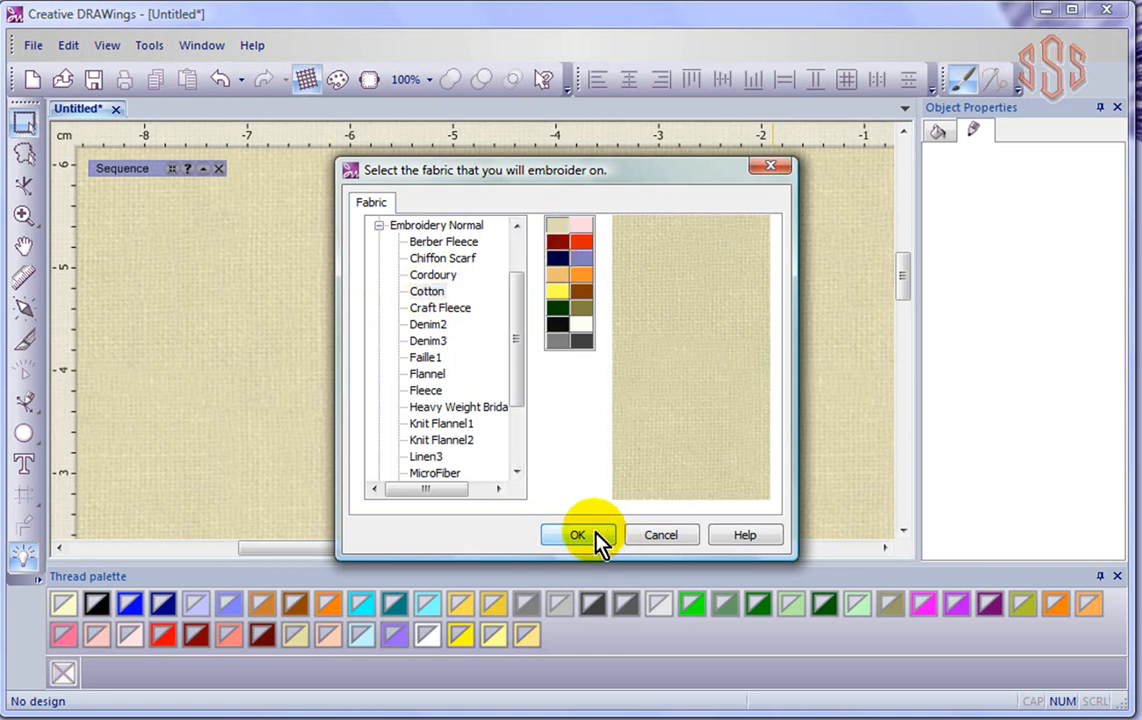
Confirm the fabric dialog with OK and enter click-for-help mode.
left_click(578, 535)
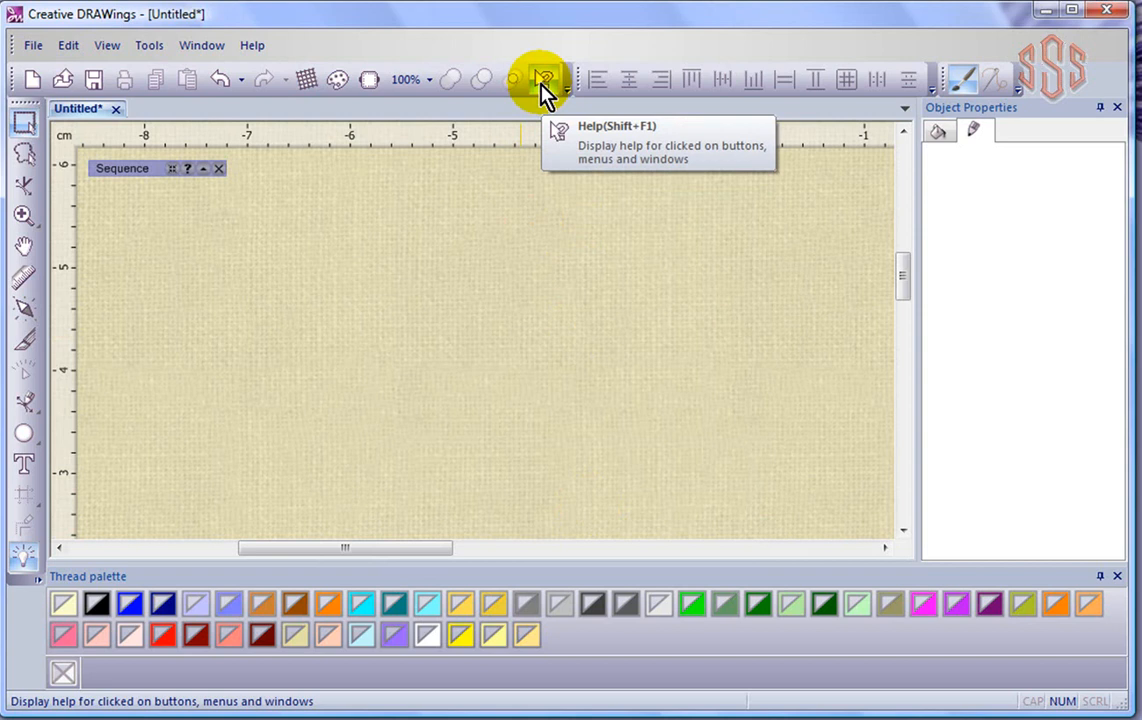
left_click(545, 79)
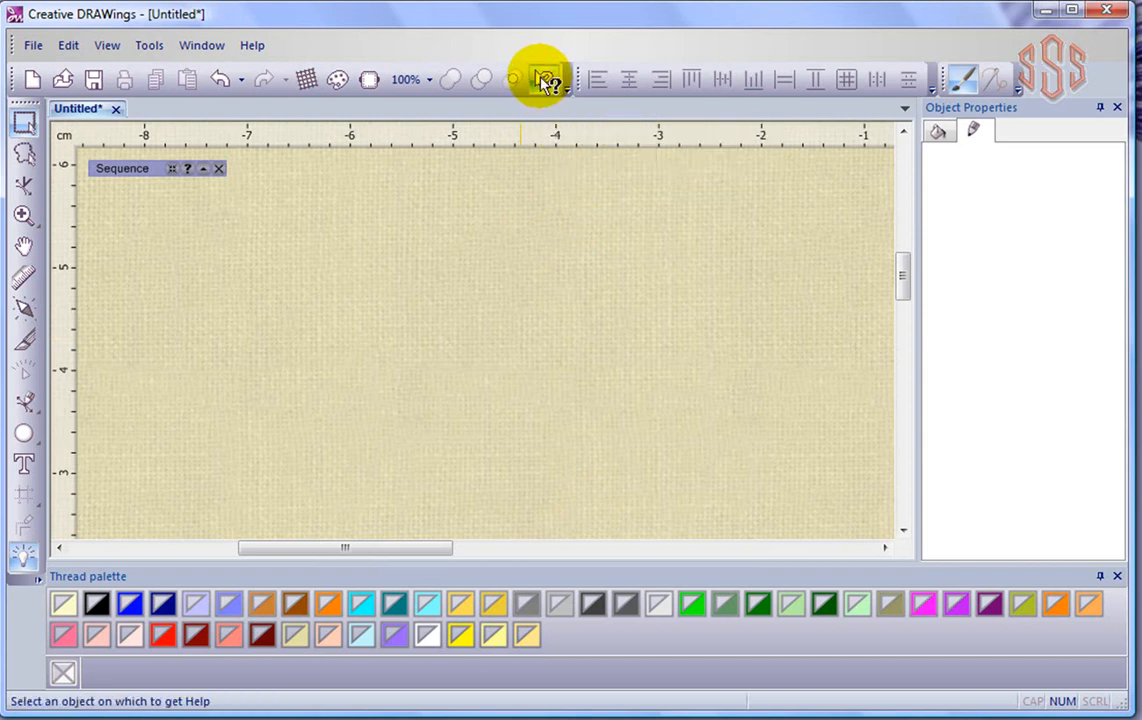
mouse_move(302, 78)
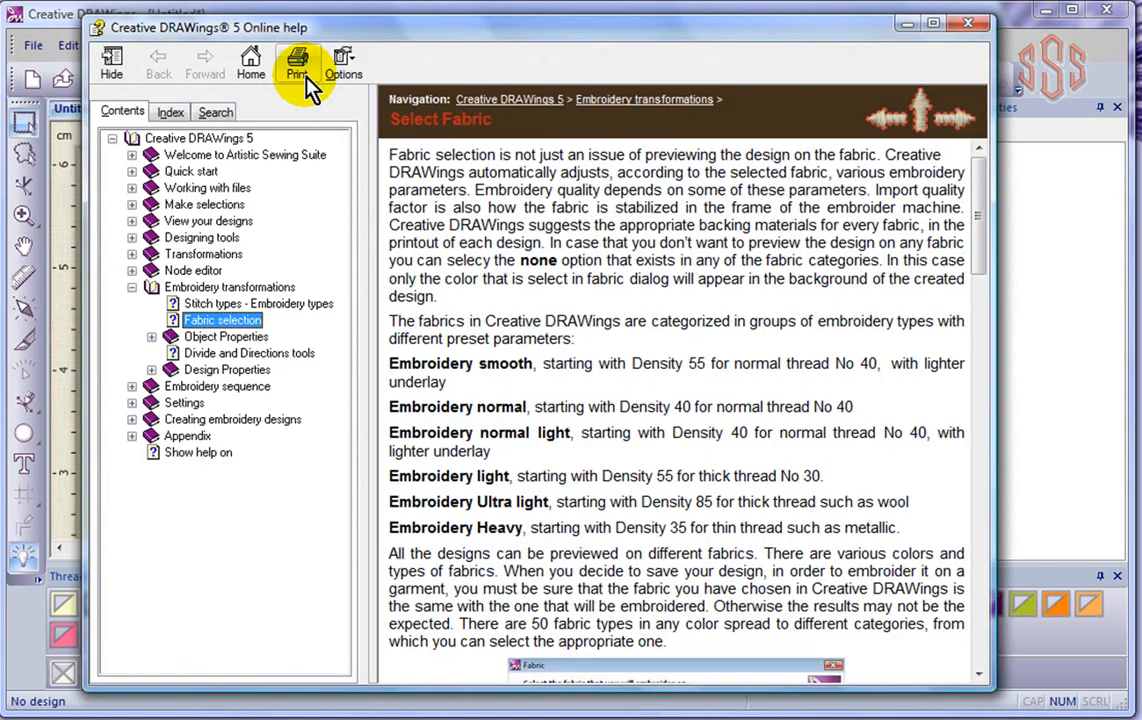
mouse_move(390, 30)
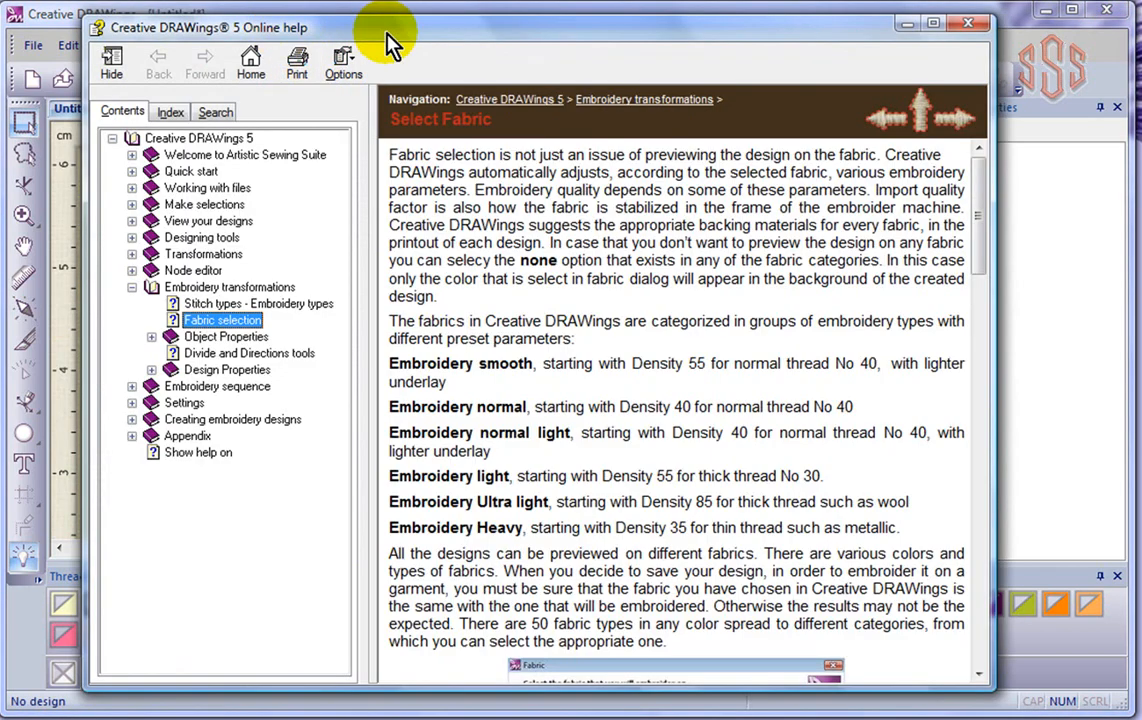
mouse_move(483, 303)
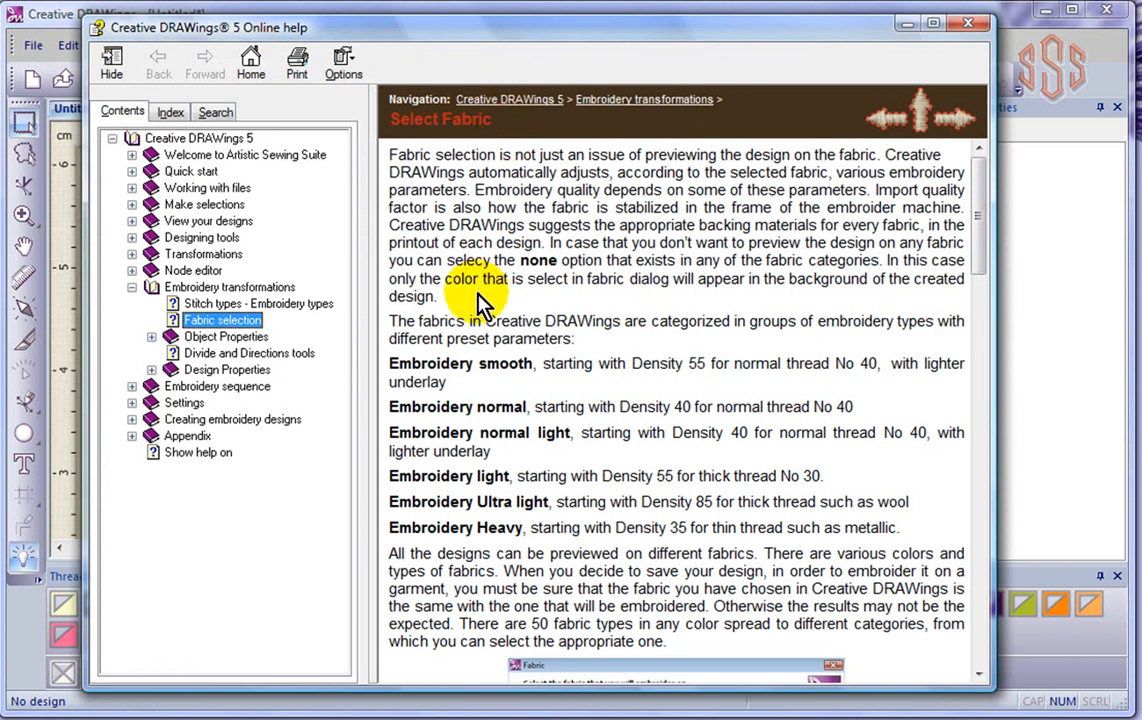
mouse_move(490, 148)
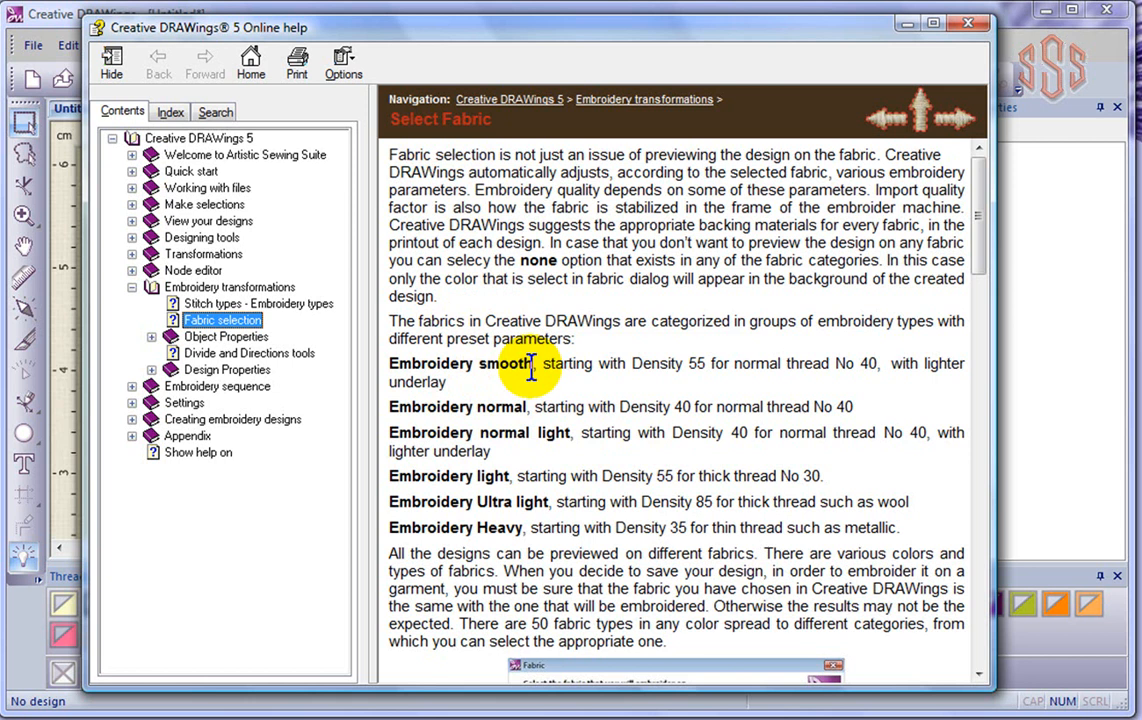
mouse_move(715, 366)
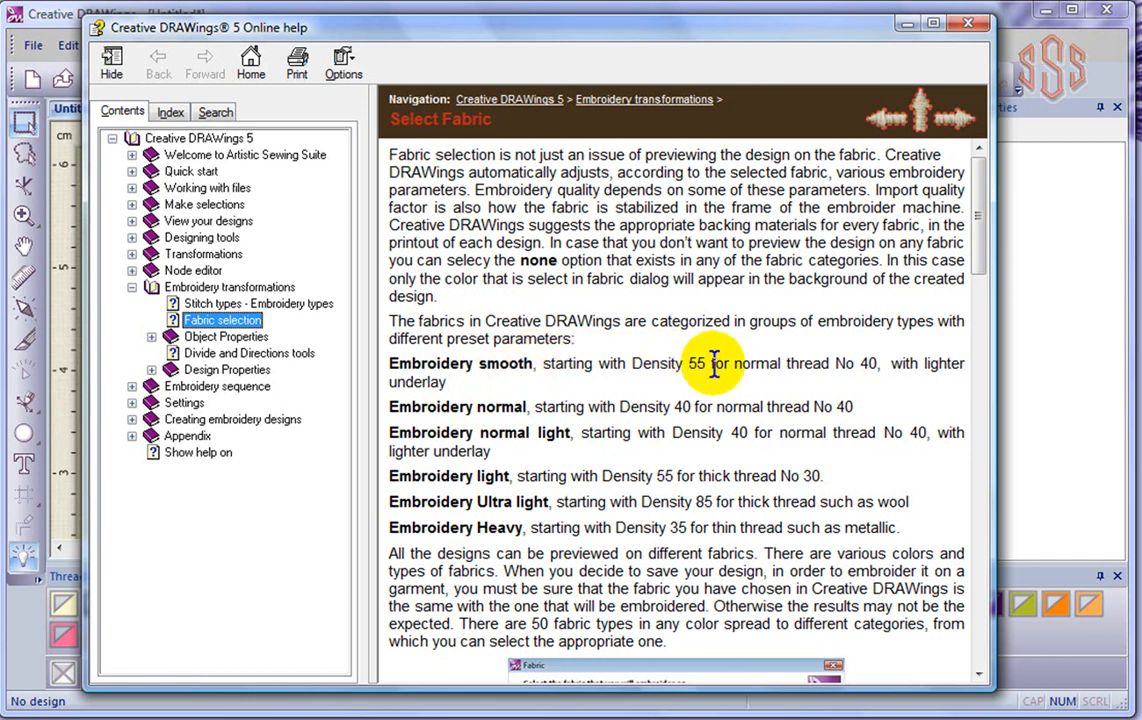
mouse_move(828, 370)
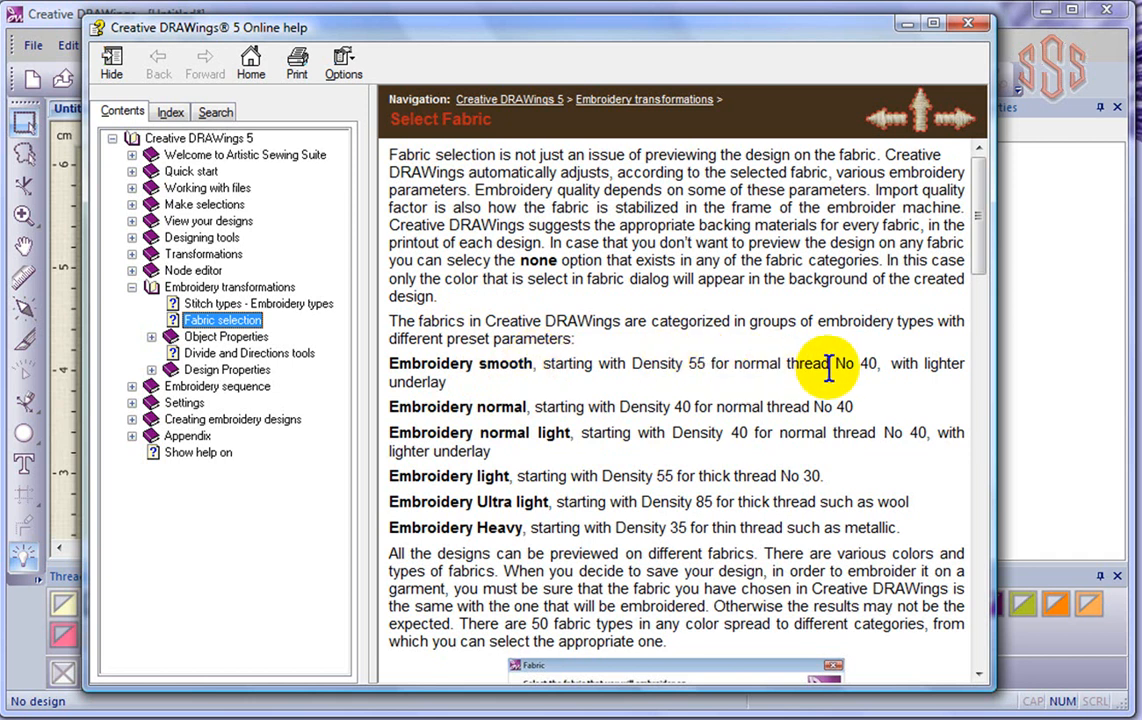
mouse_move(560, 398)
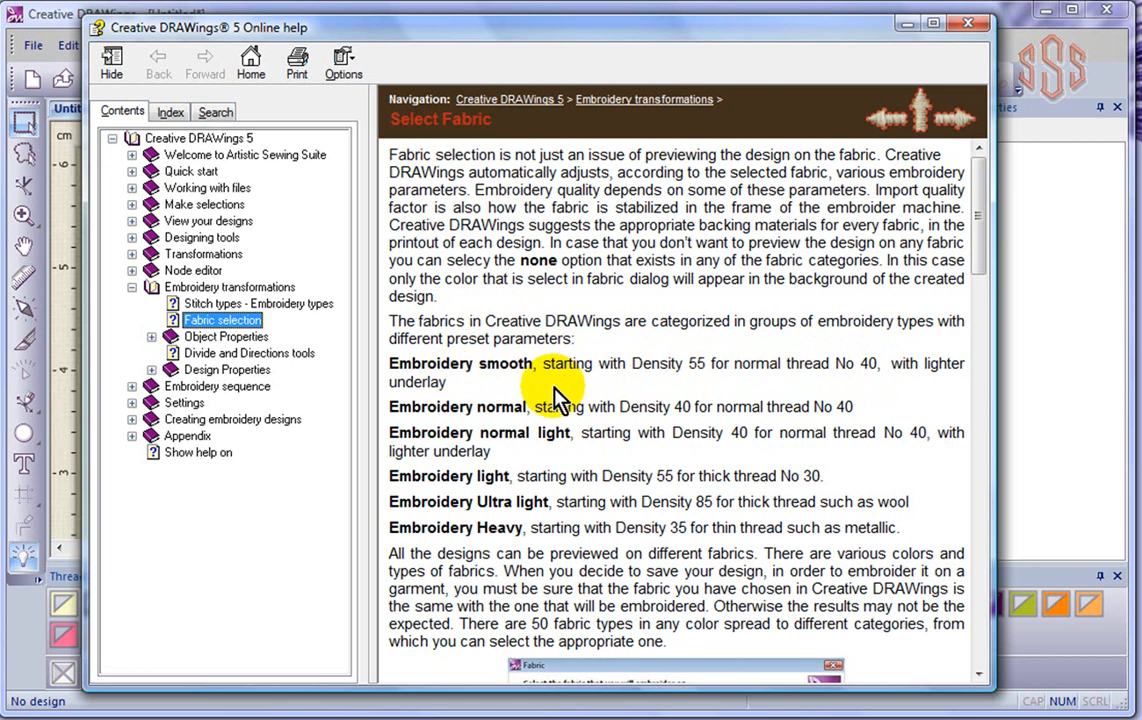
mouse_move(610, 413)
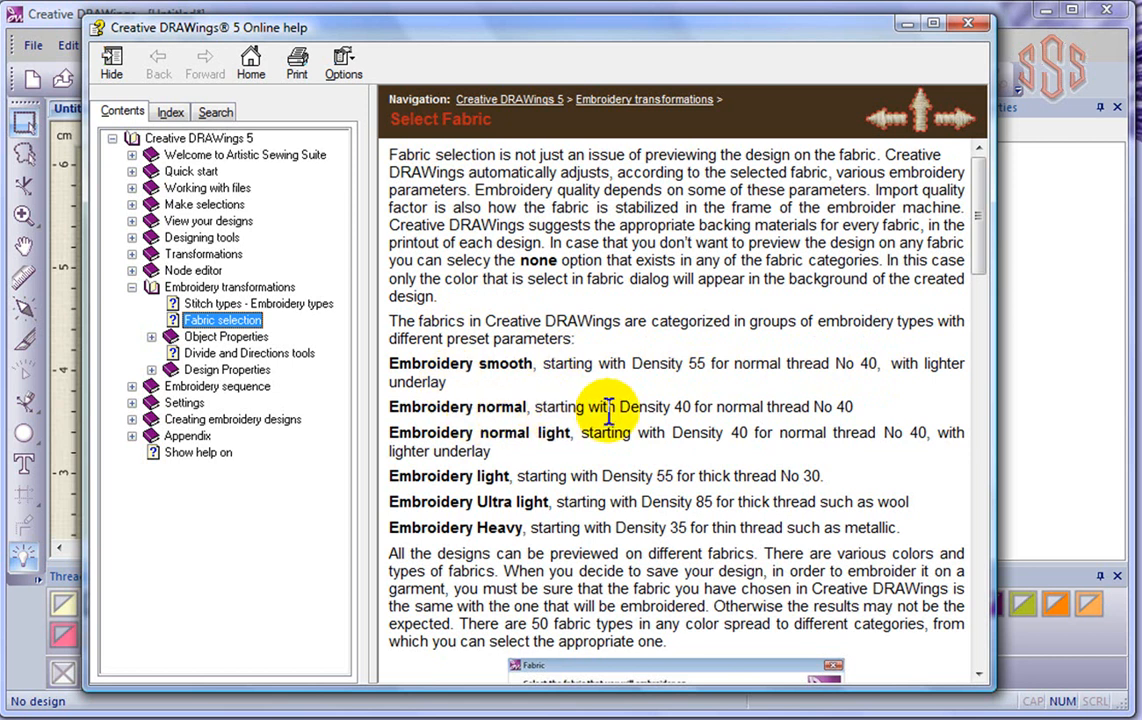
mouse_move(840, 435)
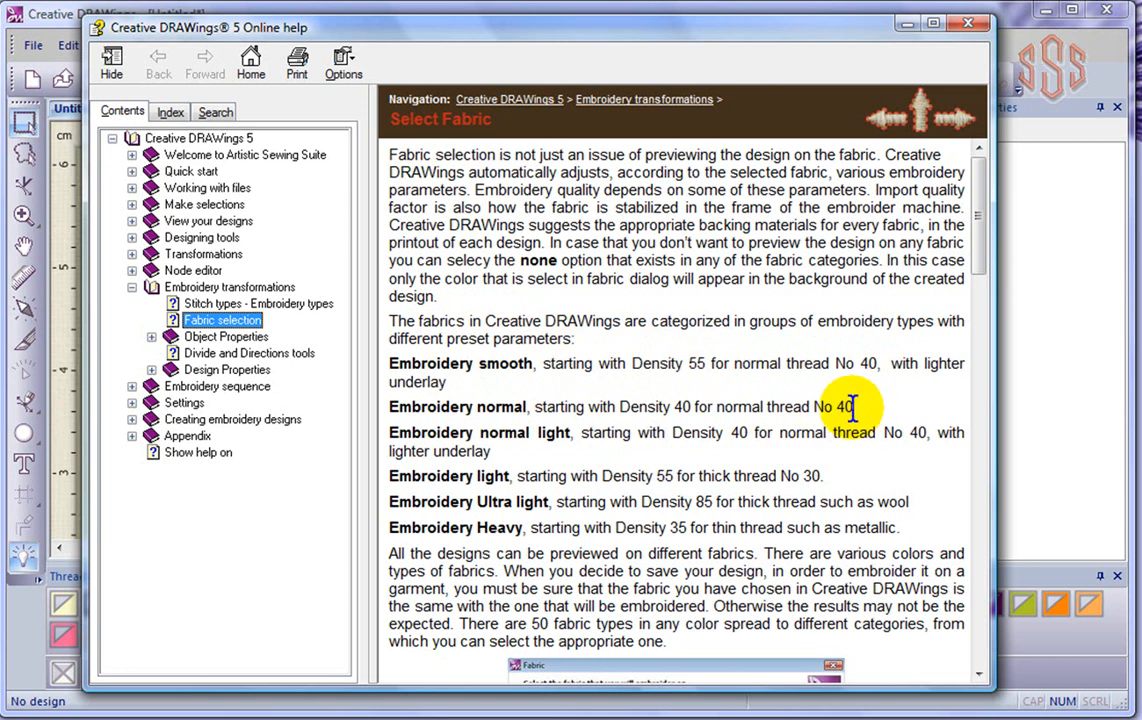
mouse_move(700, 450)
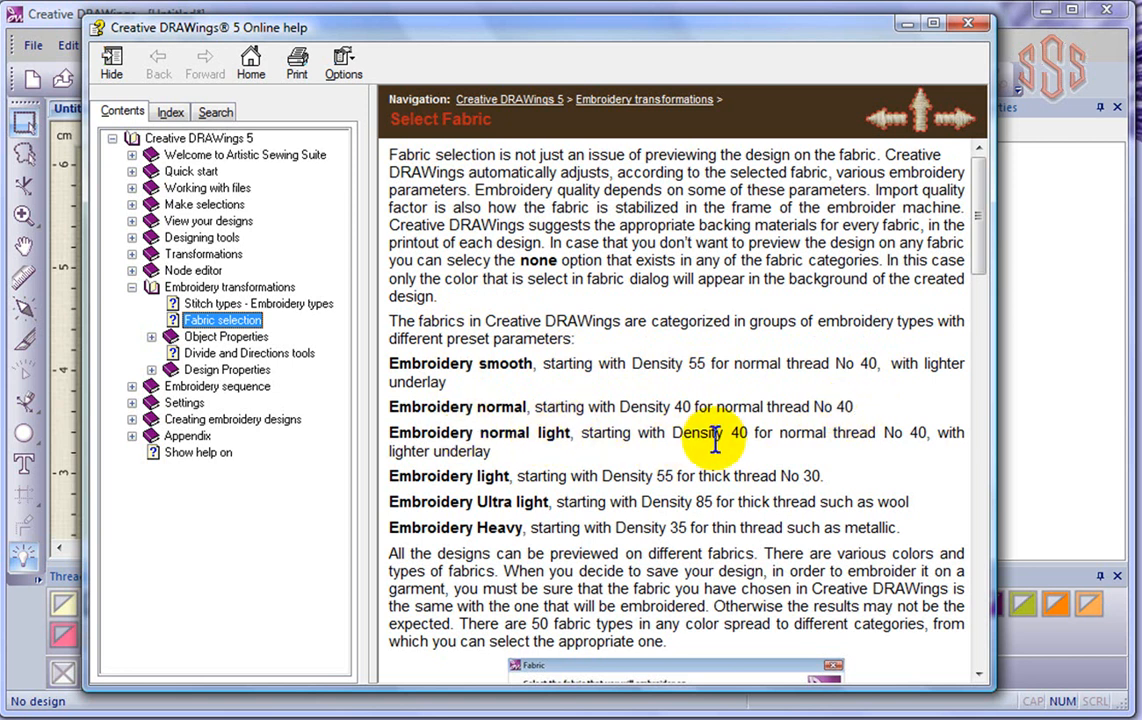
mouse_move(897, 433)
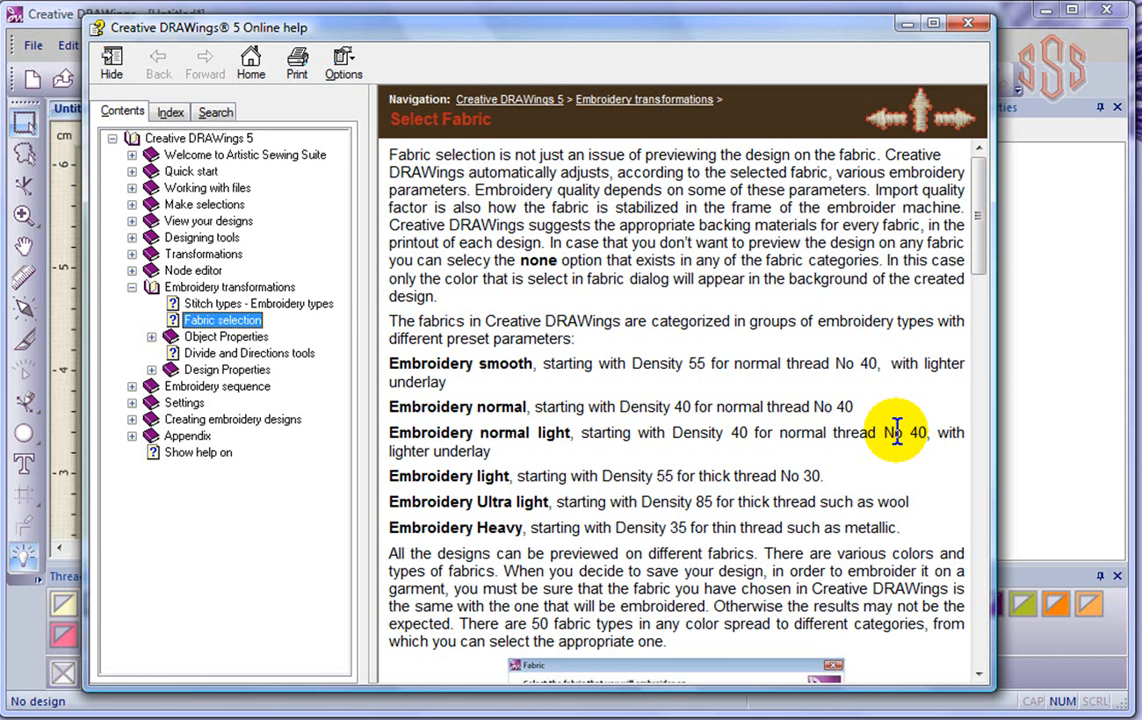
mouse_move(550, 460)
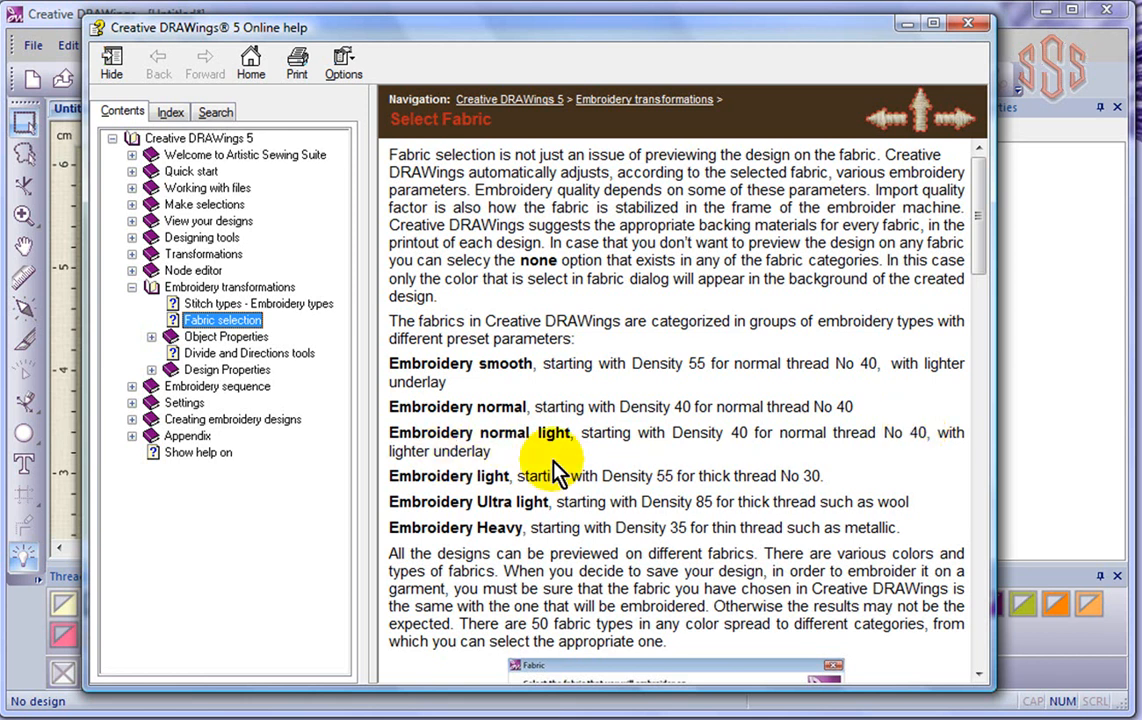
mouse_move(540, 437)
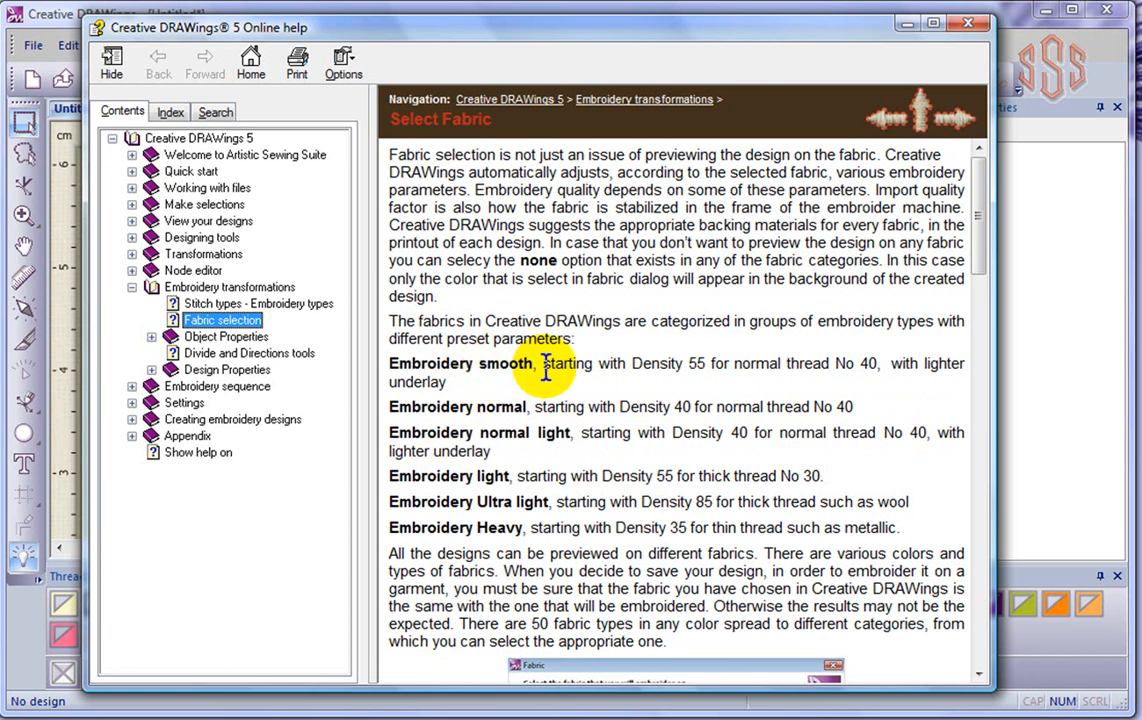
mouse_move(675, 365)
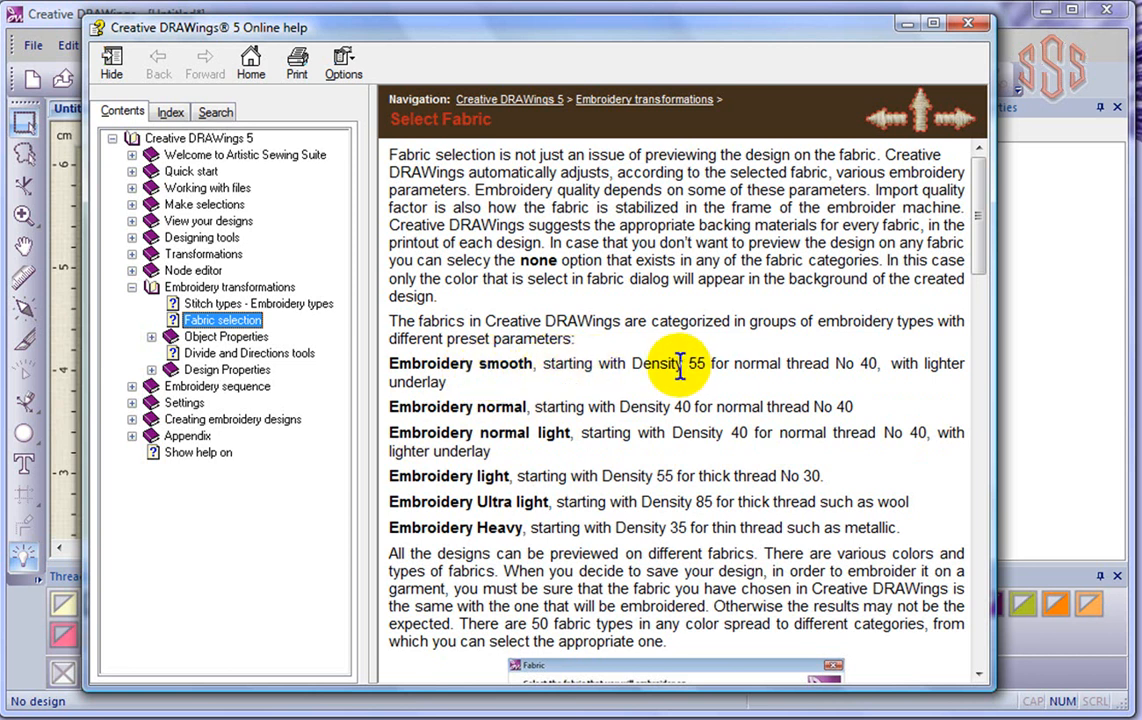
mouse_move(928, 369)
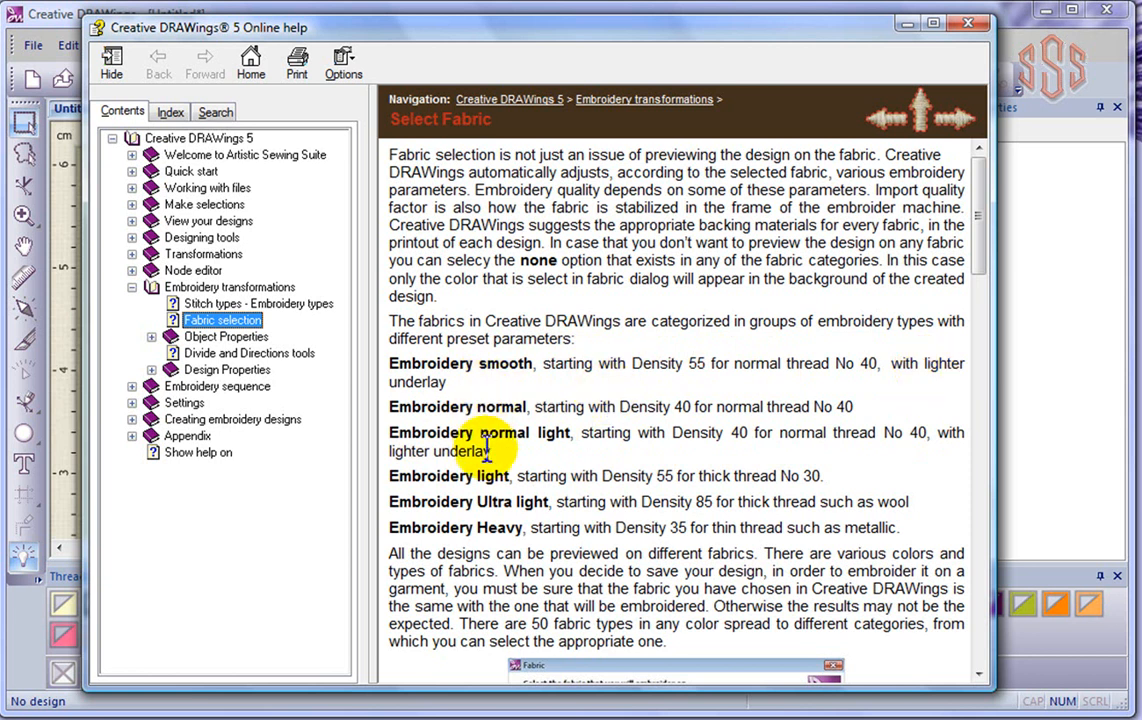
mouse_move(498, 527)
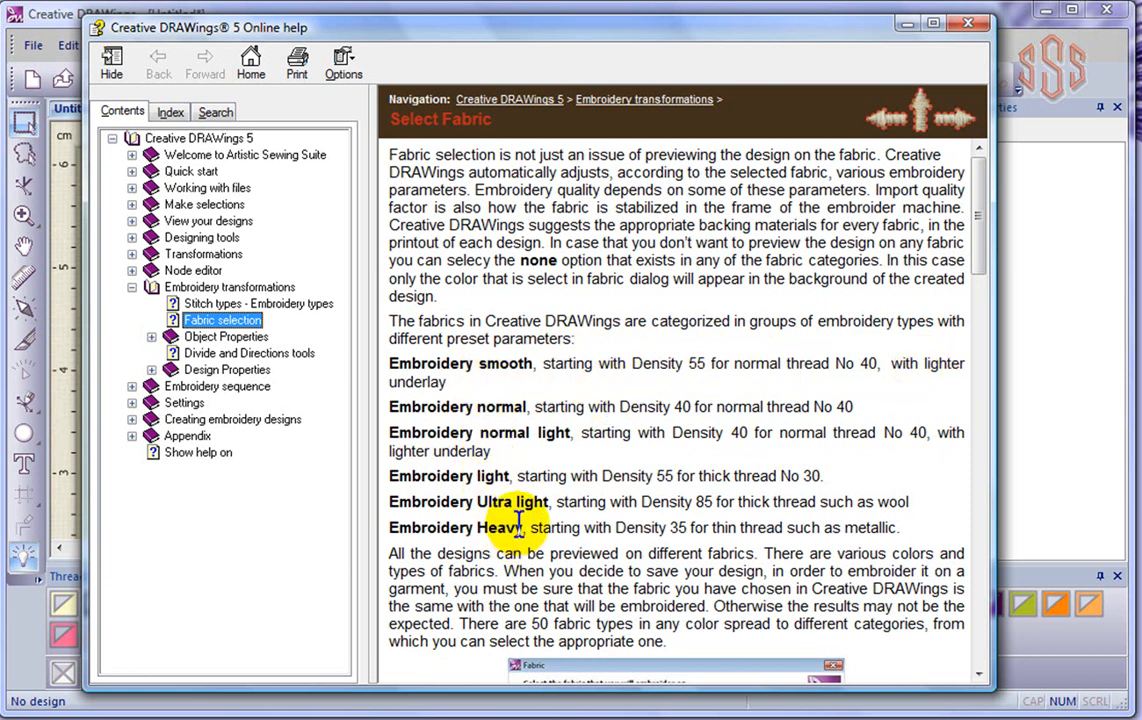
mouse_move(966, 31)
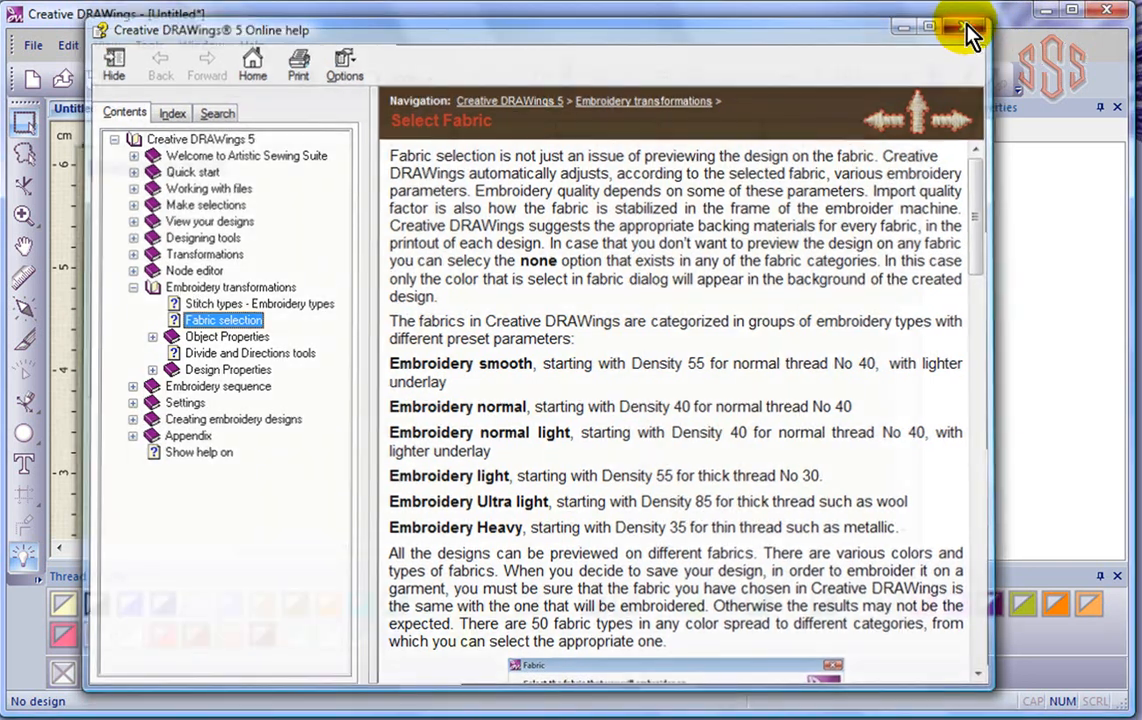
Close the Fabric selection help topic after reading it.
left_click(958, 28)
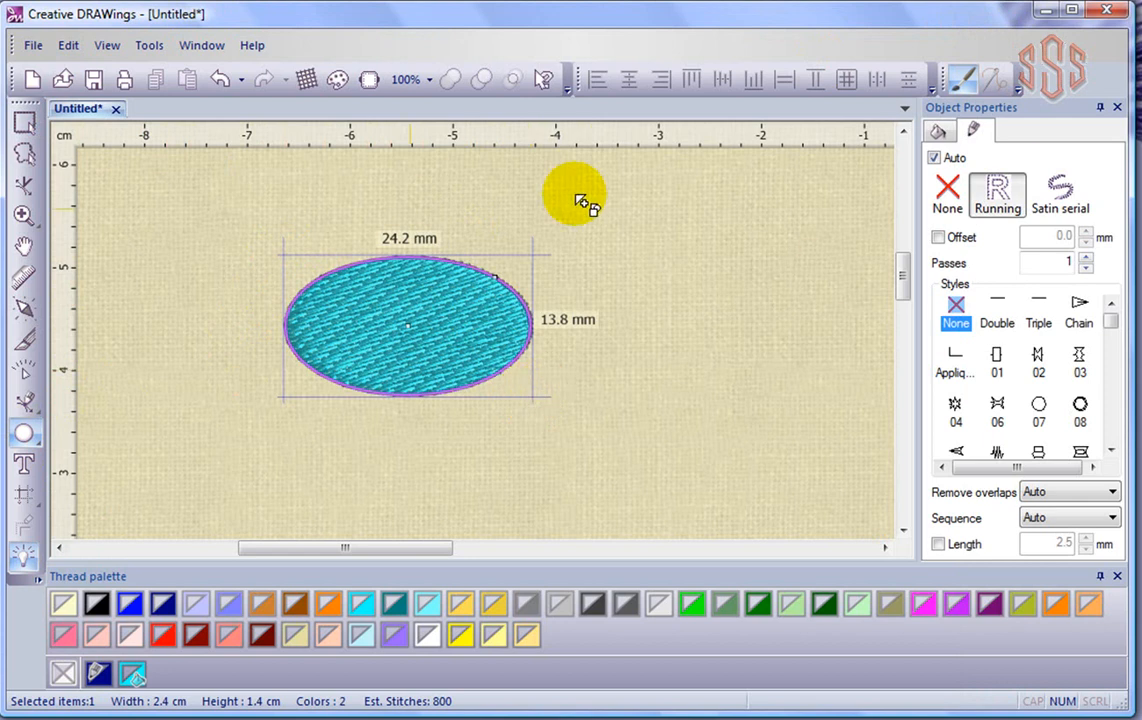
Deselect the ellipse to view its dark blue satin-serial border stitching.
left_click(1061, 190)
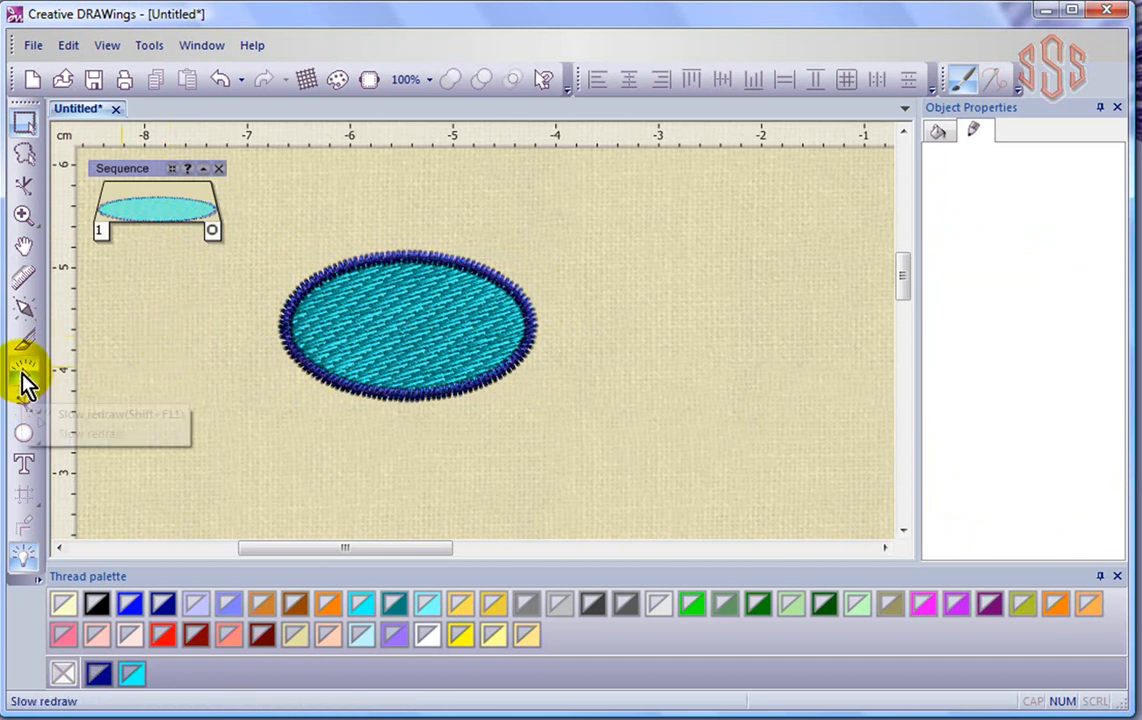
mouse_move(20, 375)
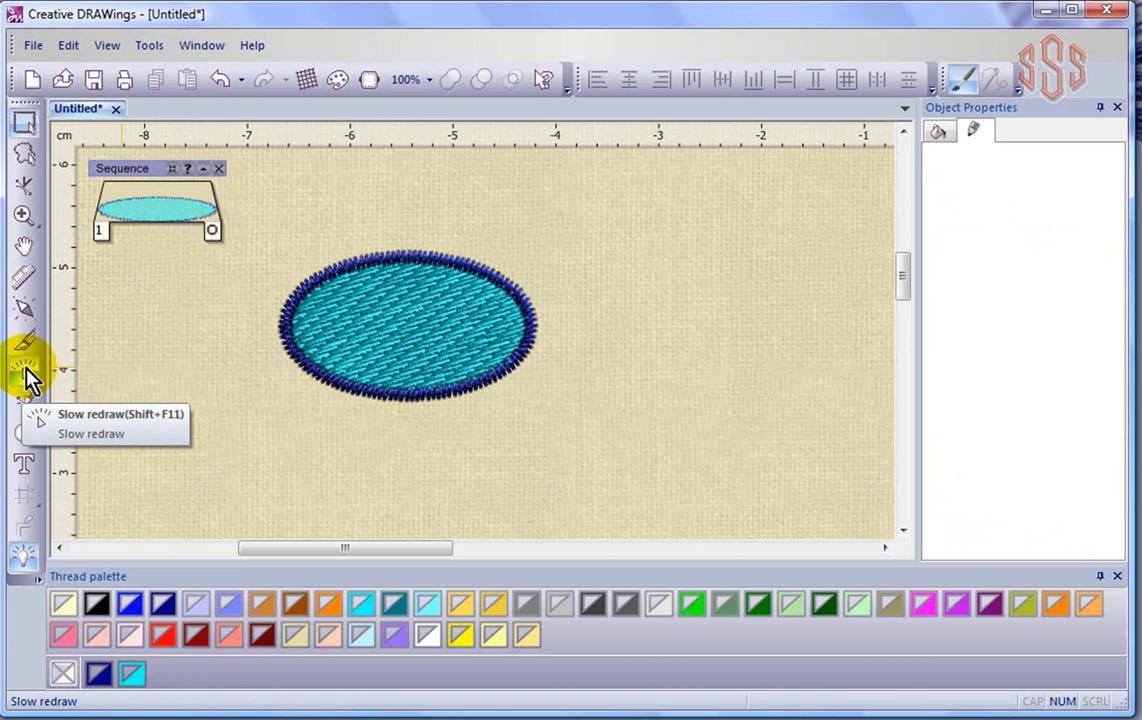
Run Slow redraw on the ellipse and pause it after the crosshatch underlay.
left_click(18, 358)
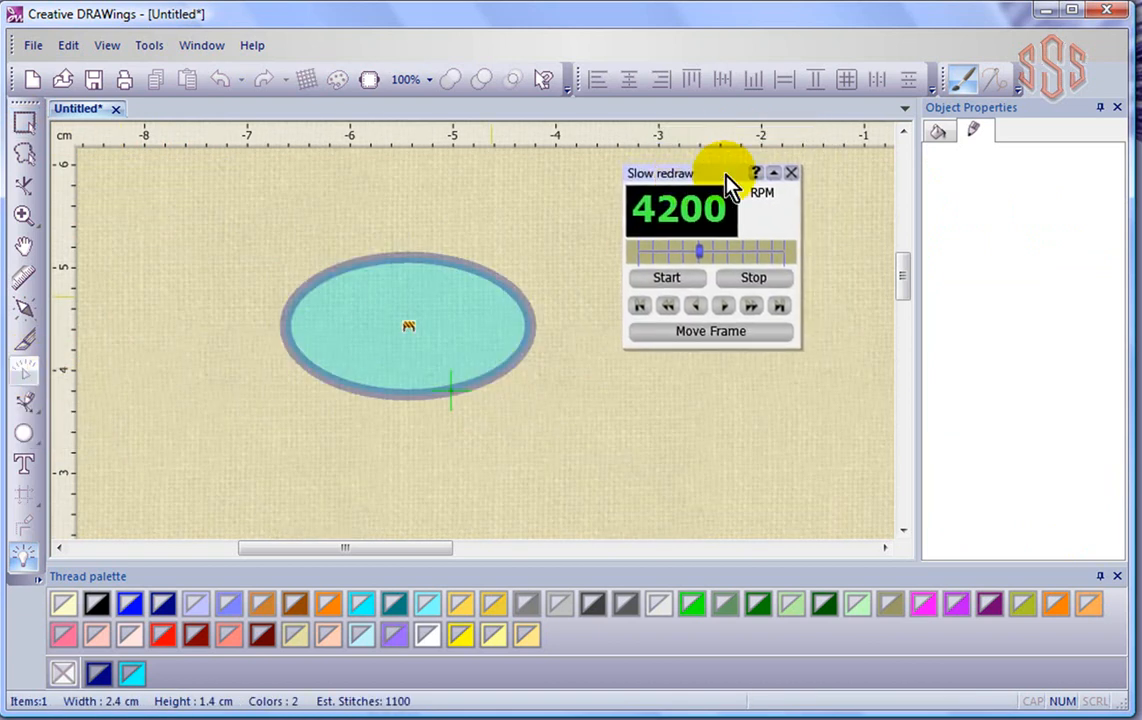
mouse_move(718, 380)
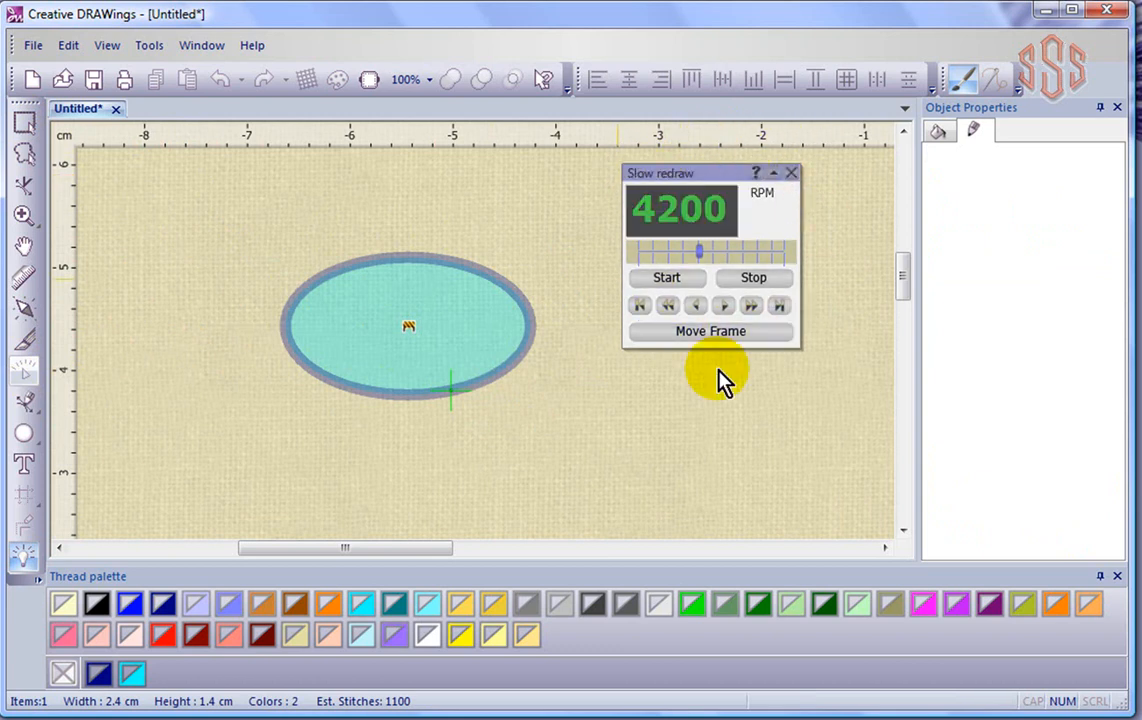
mouse_move(792, 397)
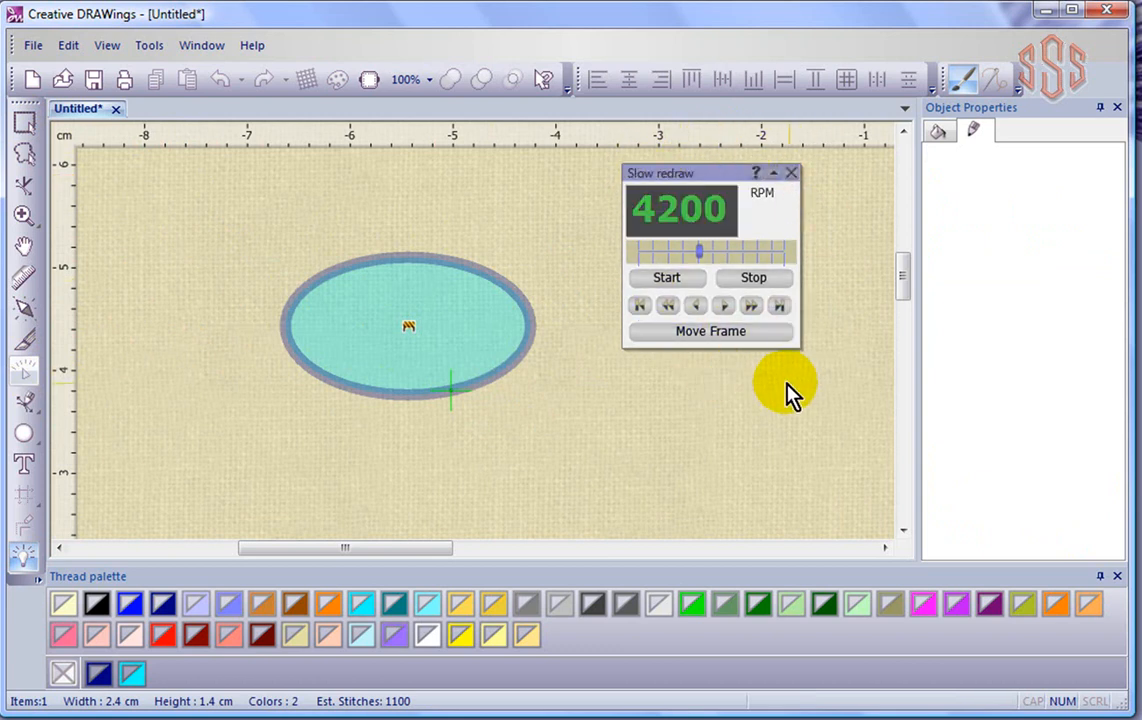
left_click(666, 278)
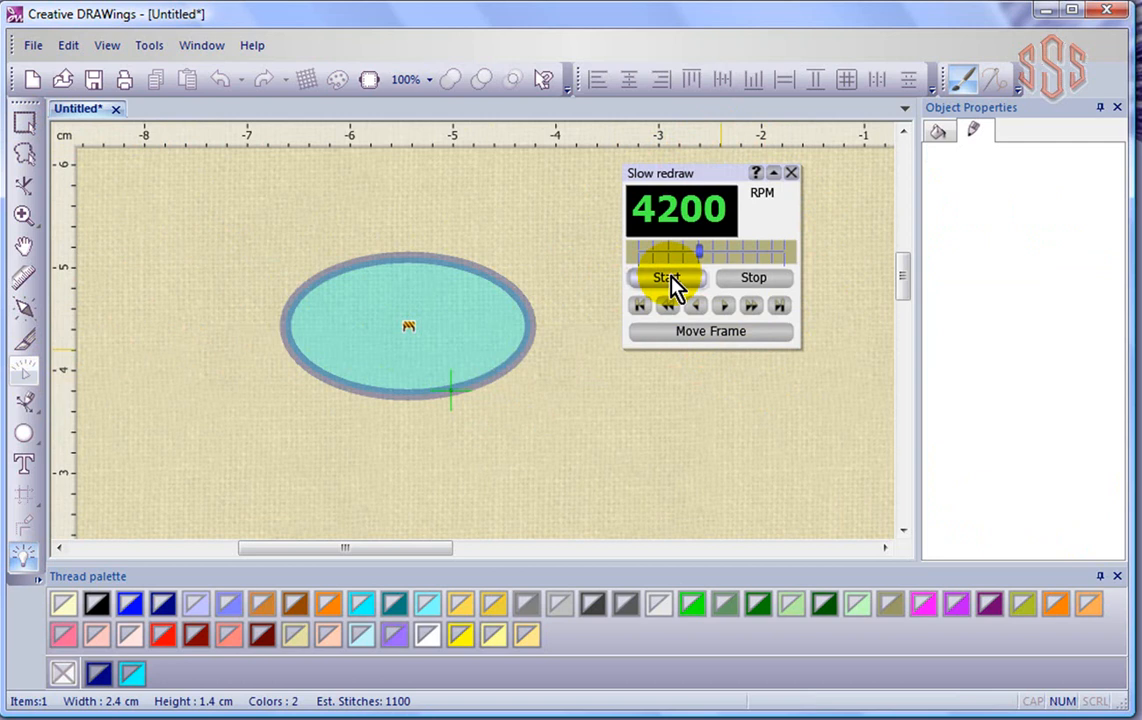
left_click(666, 278)
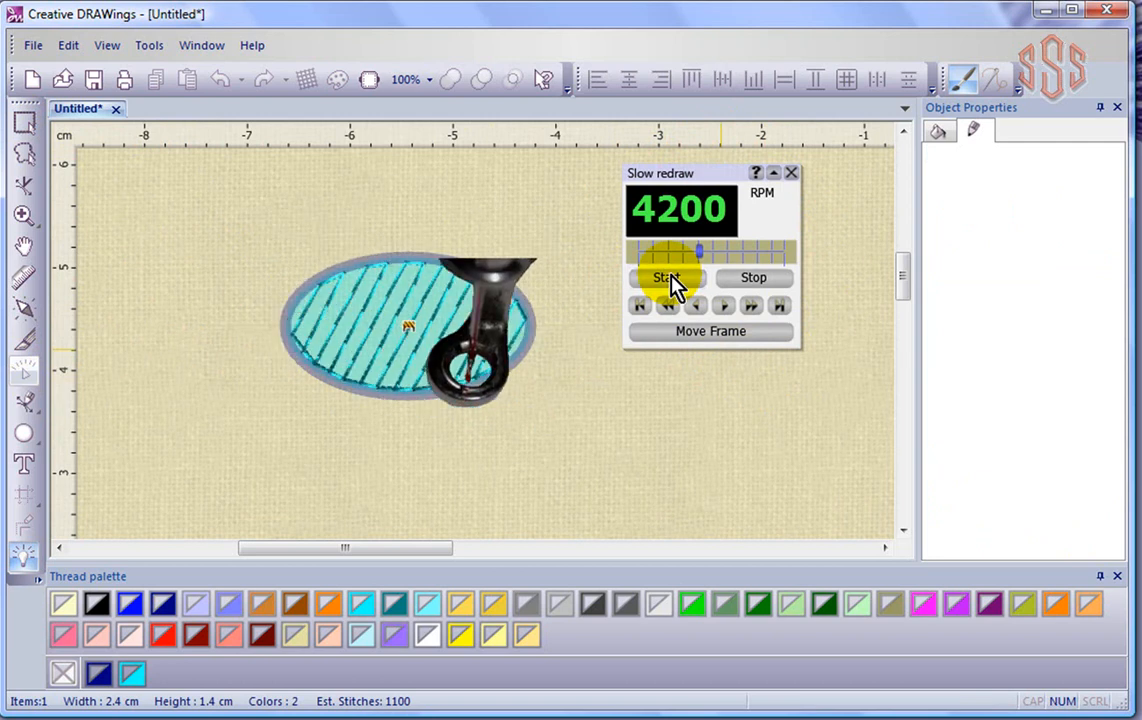
left_click(754, 278)
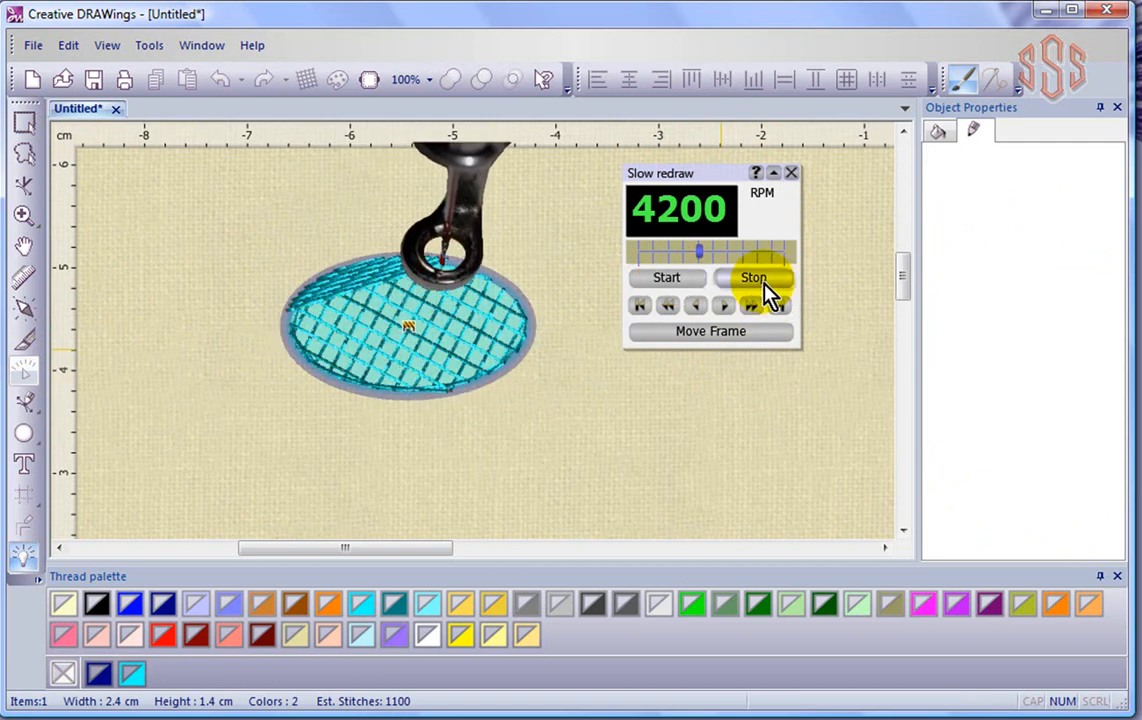
left_click(754, 277)
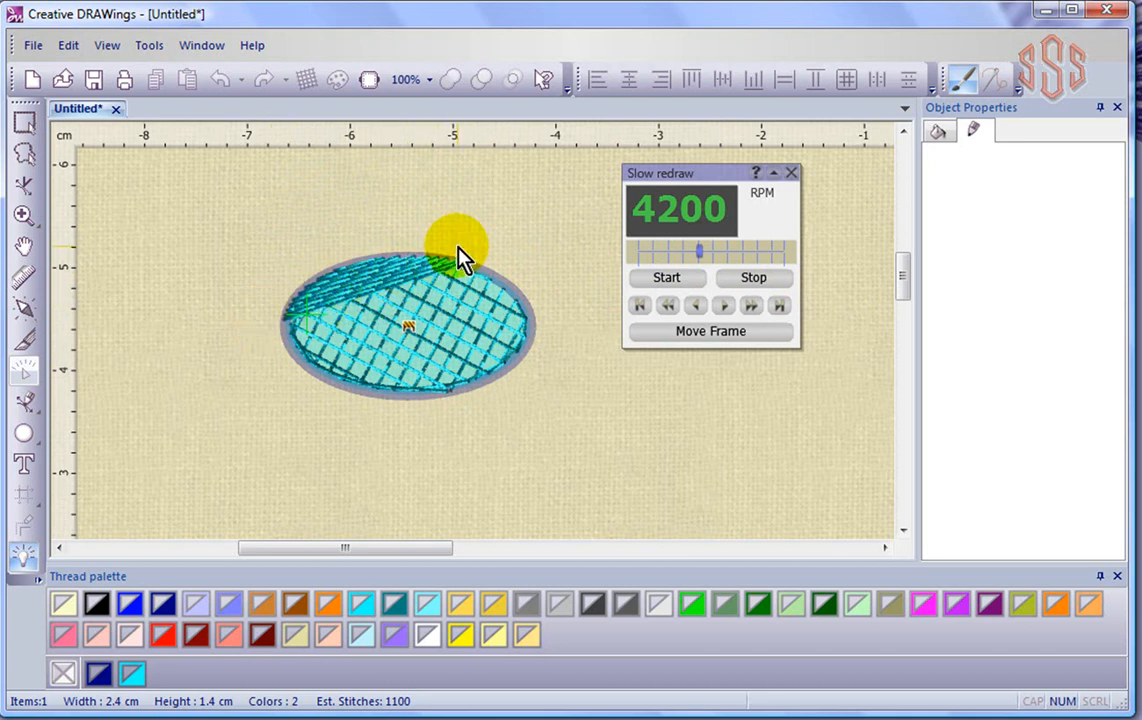
left_click(753, 278)
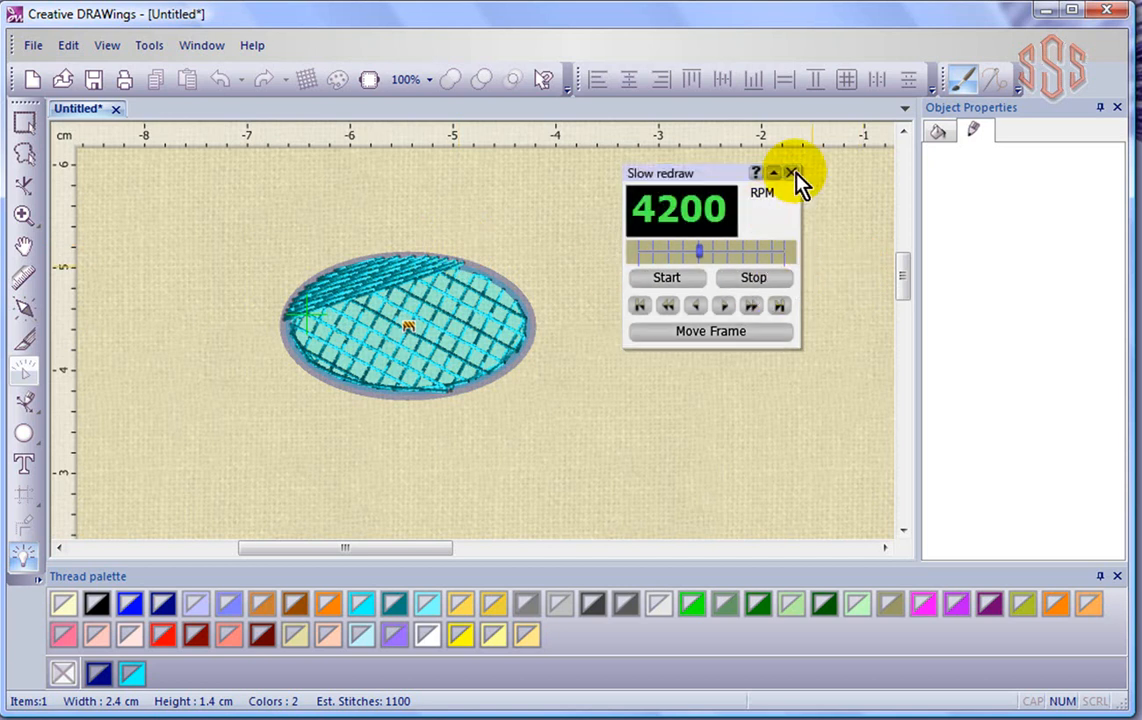
Close Slow redraw and switch the fabric to Standard Normal Light.
left_click(790, 172)
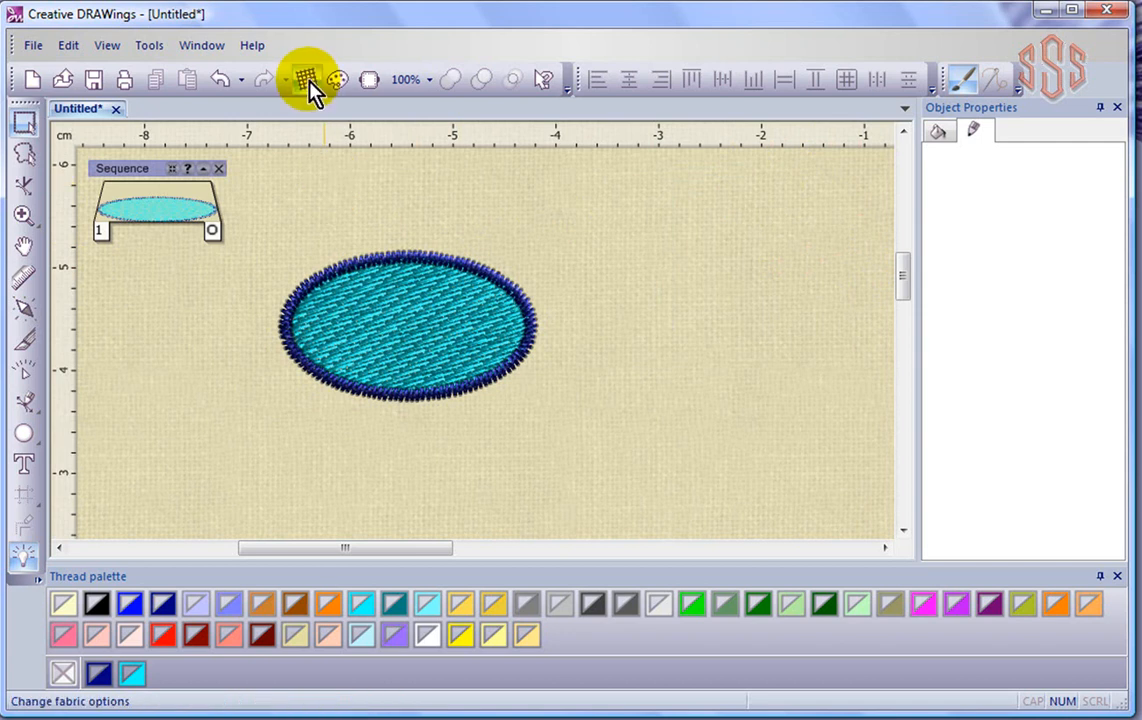
left_click(306, 79)
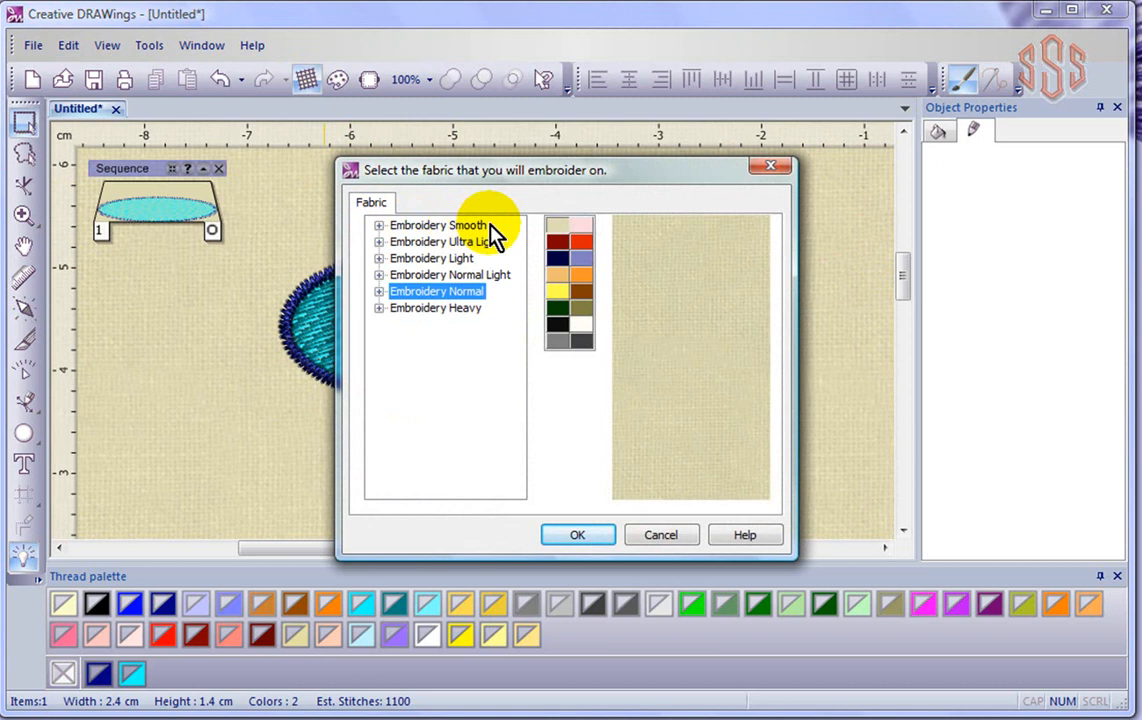
mouse_move(522, 285)
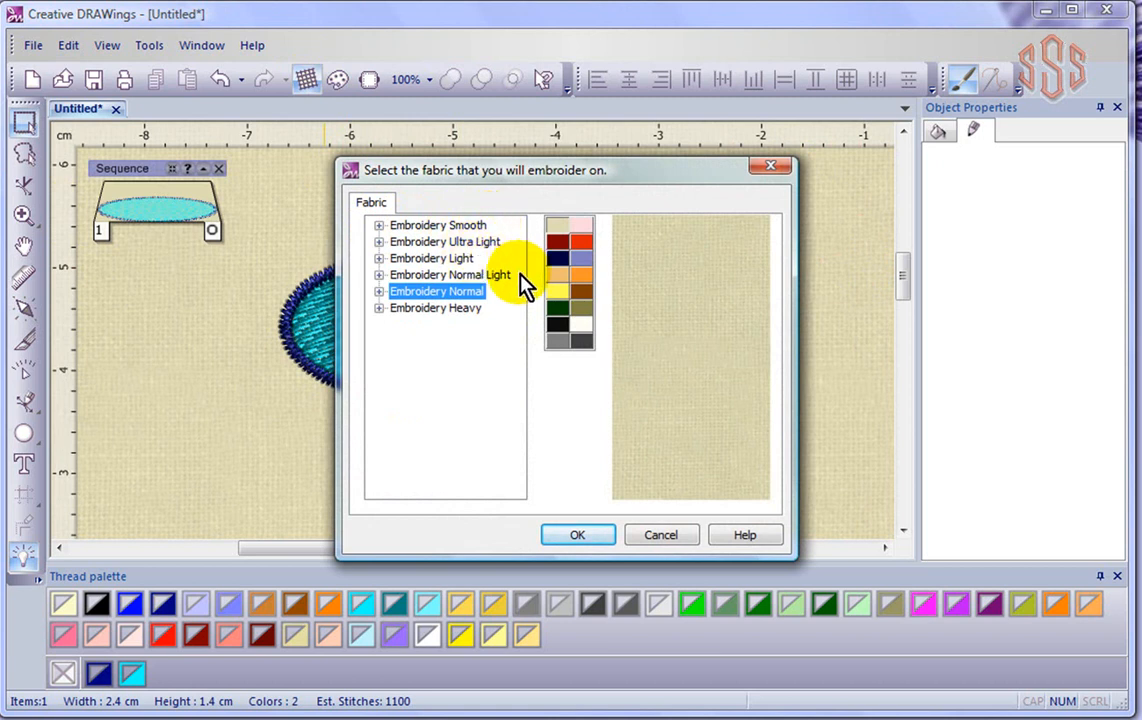
mouse_move(494, 289)
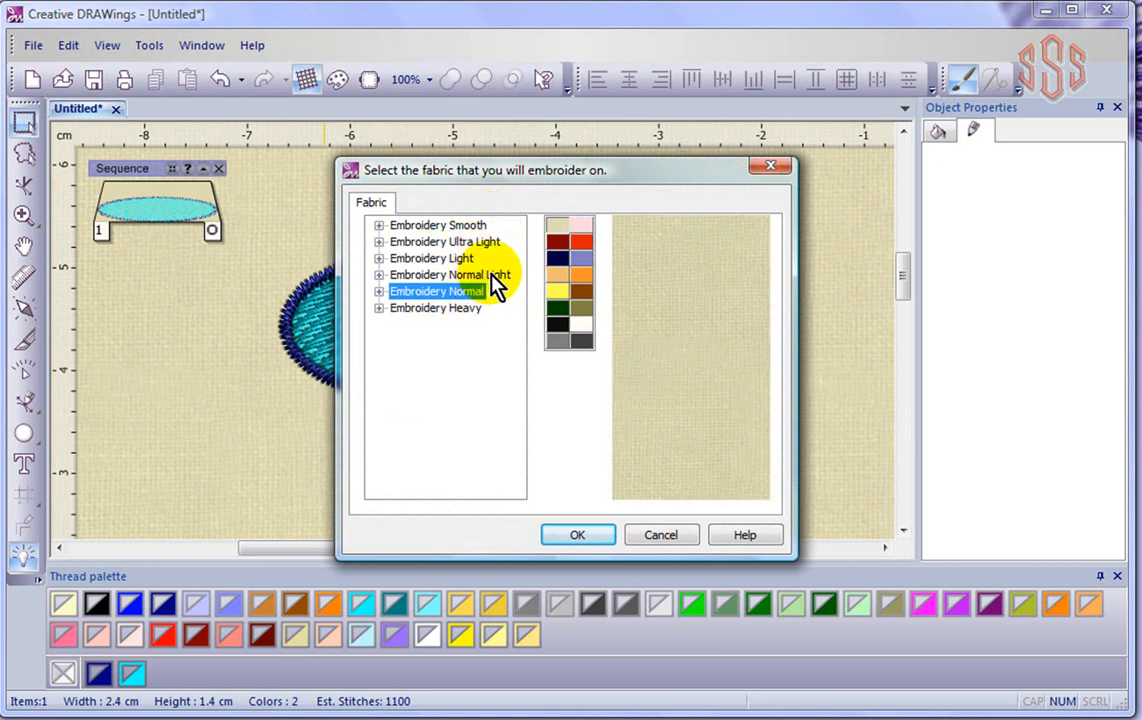
left_click(378, 274)
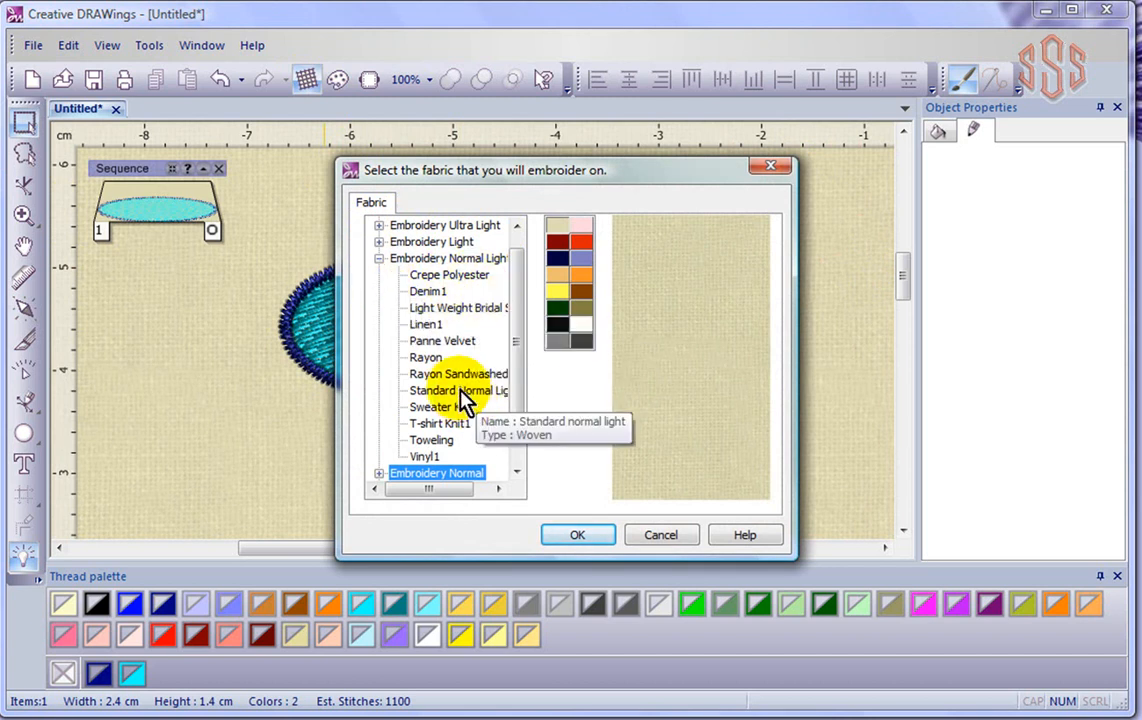
left_click(447, 390)
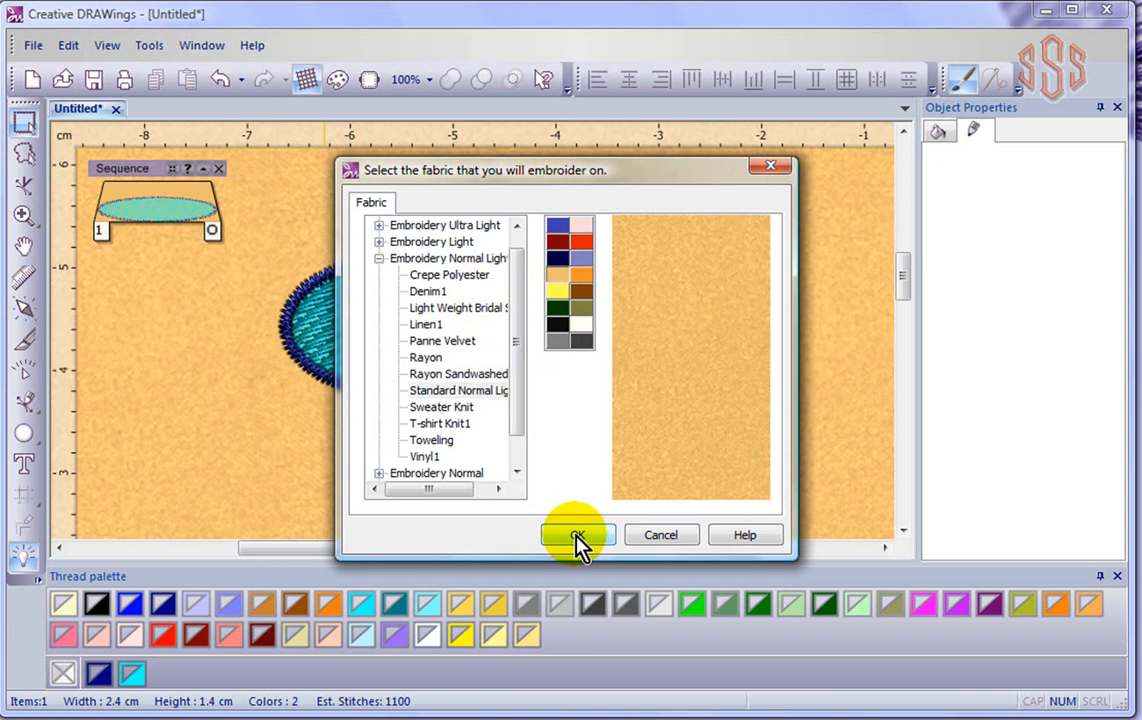
left_click(576, 535)
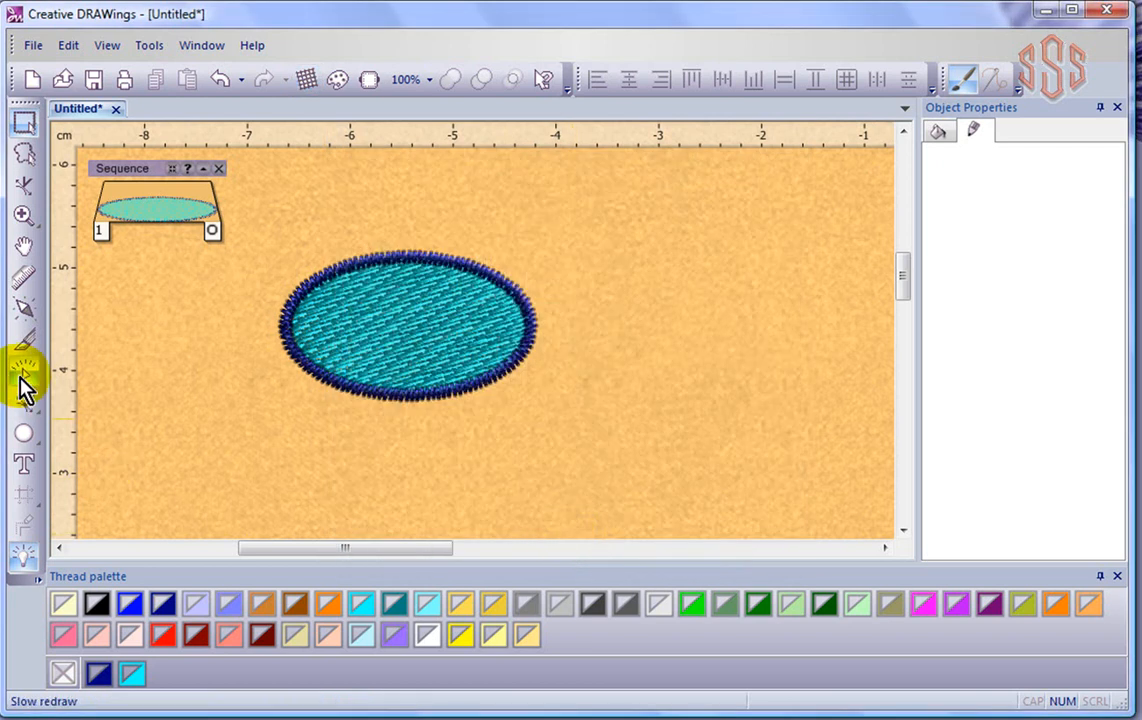
Replay the stitch-out slowly on Standard Normal Light, pausing to inspect the edge-run underlay.
left_click(20, 365)
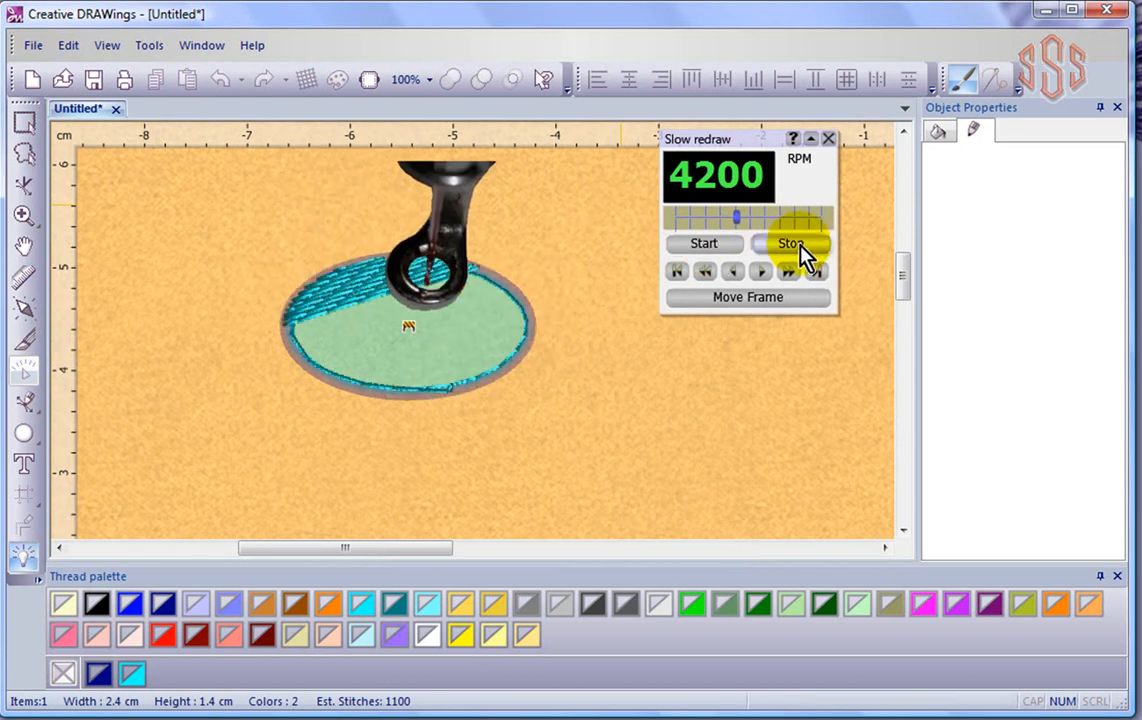
left_click(792, 243)
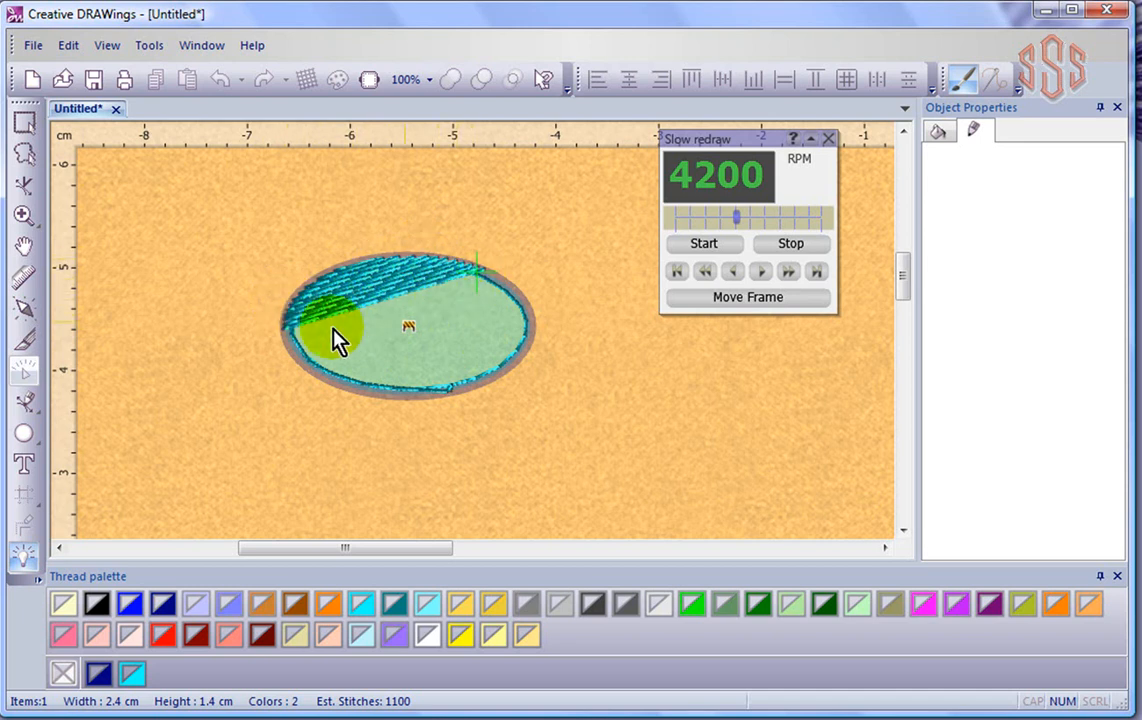
left_click(790, 243)
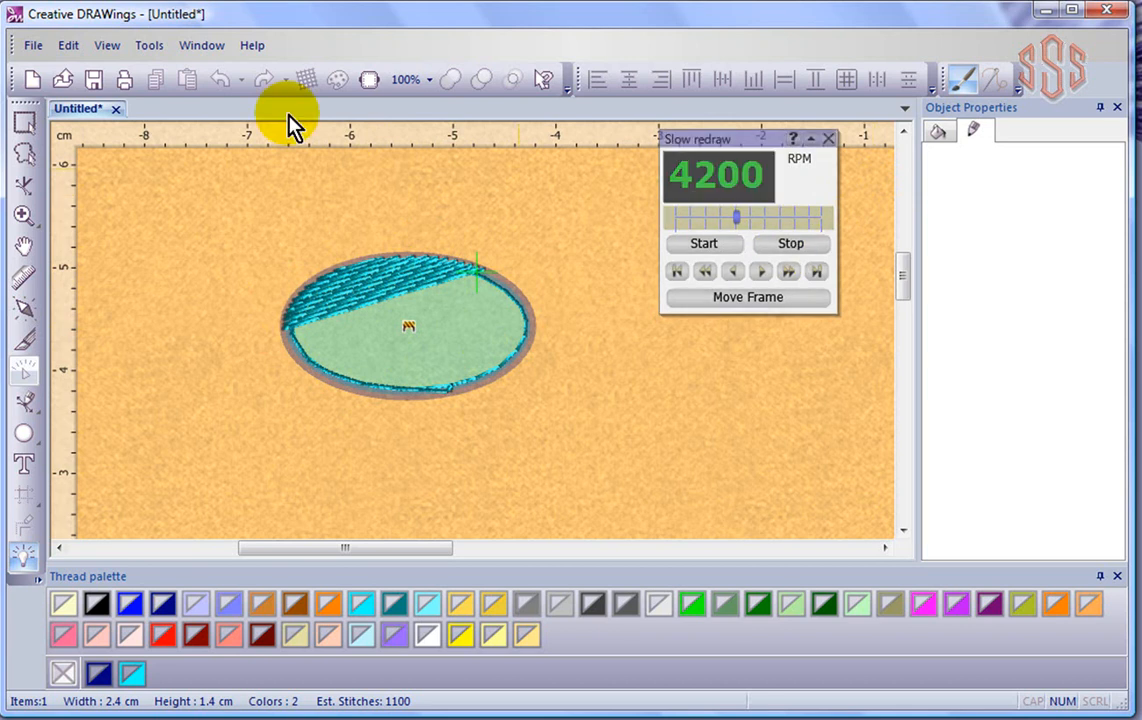
left_click(310, 79)
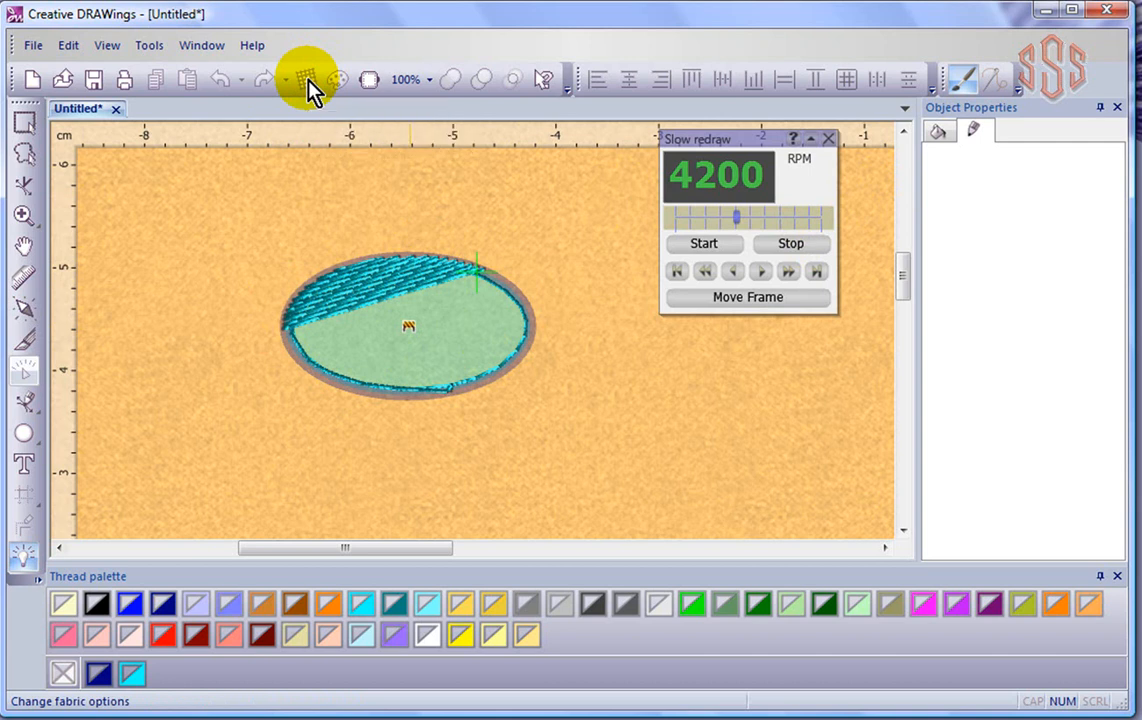
mouse_move(550, 85)
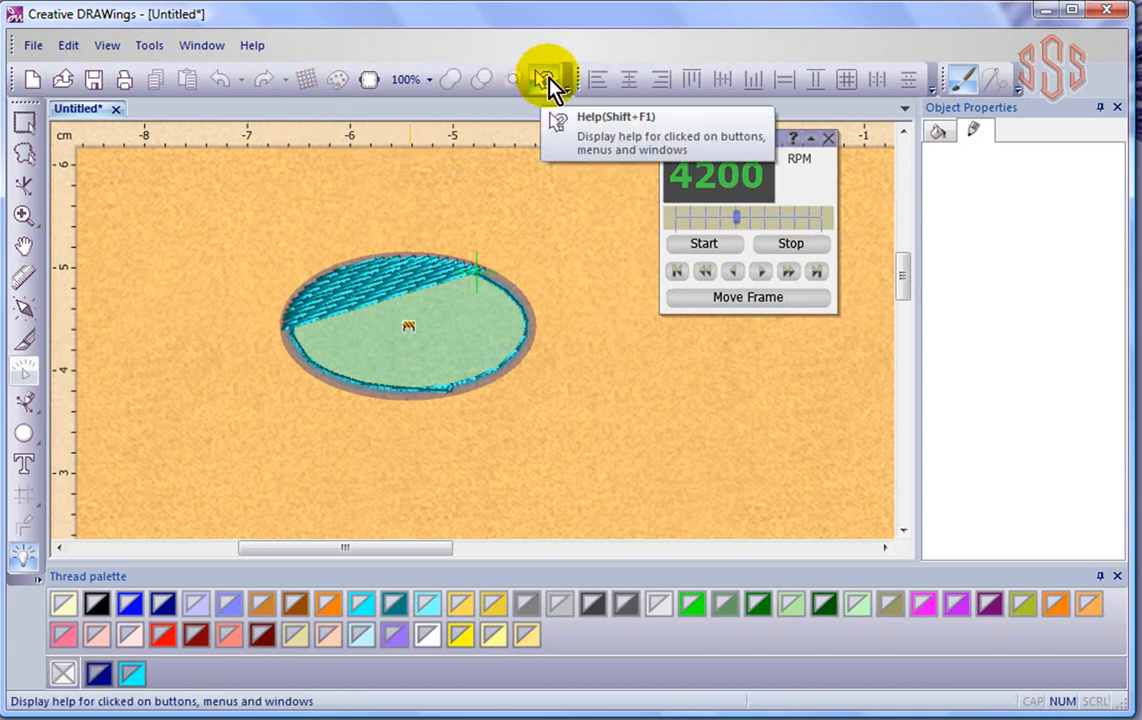
mouse_move(305, 80)
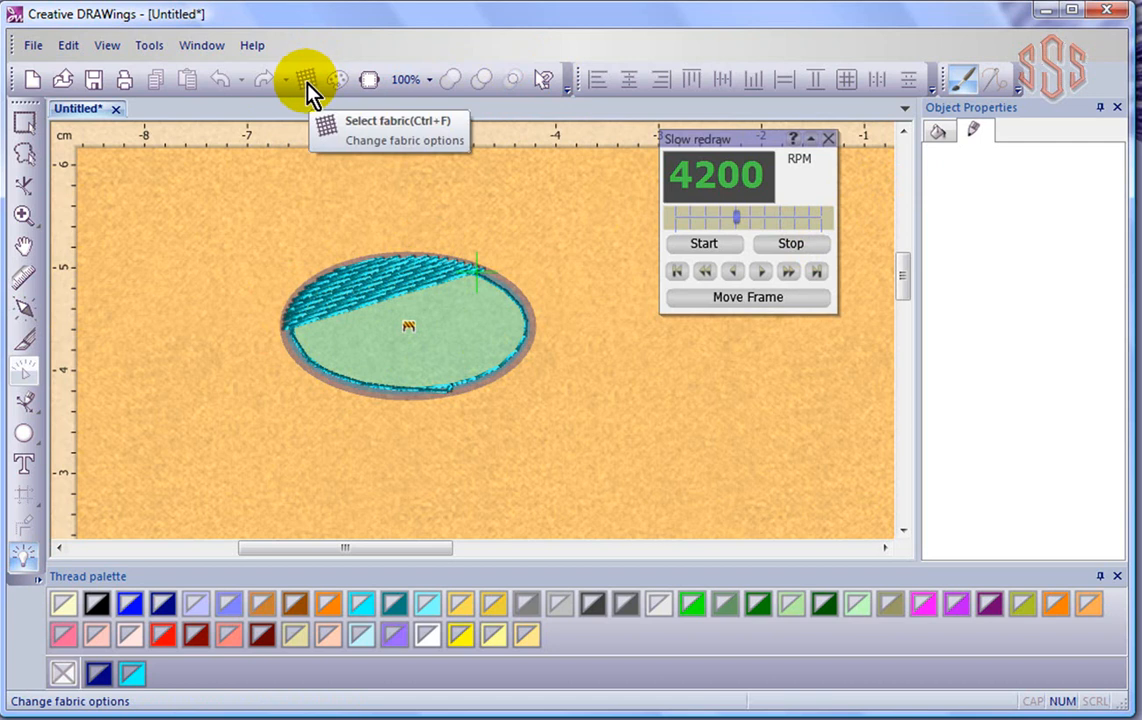